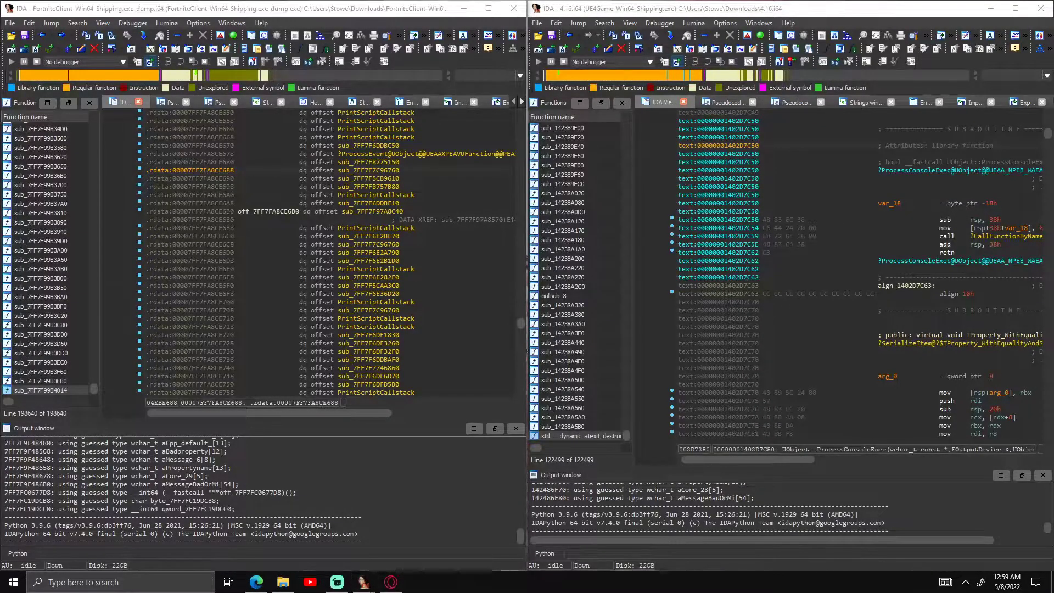
Minimize Sublime Text and scroll both IDA databases to the top of their PE headers
left_click(417, 582)
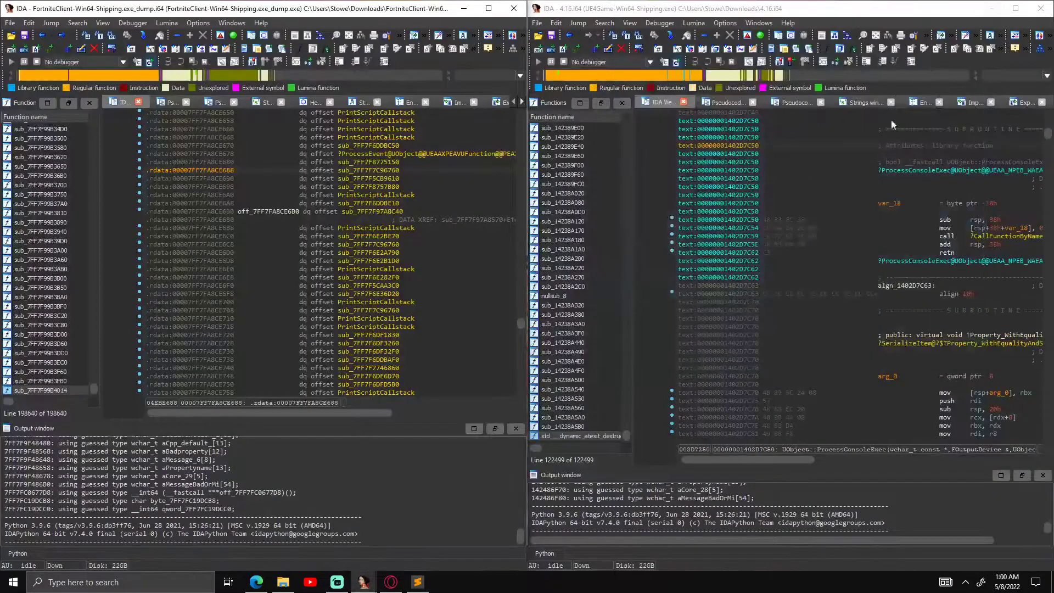
left_click(416, 582)
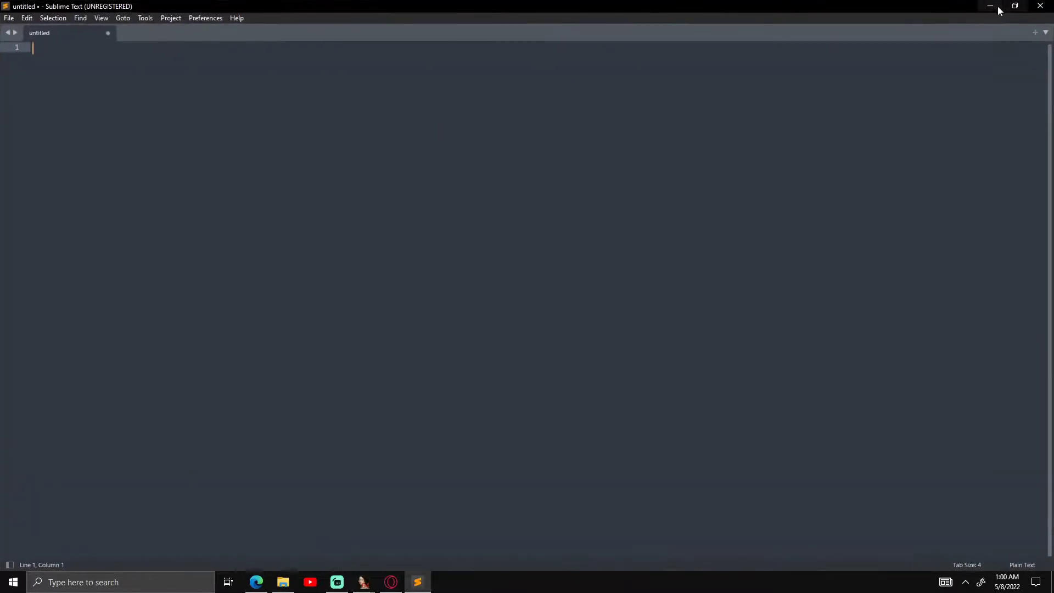
left_click(989, 6)
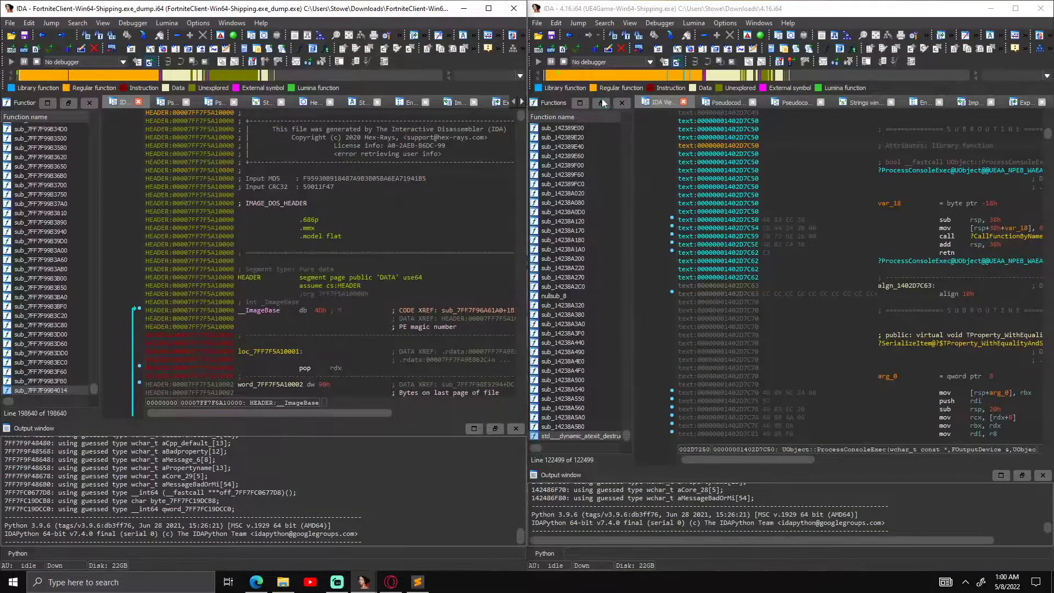
scroll("up", 3)
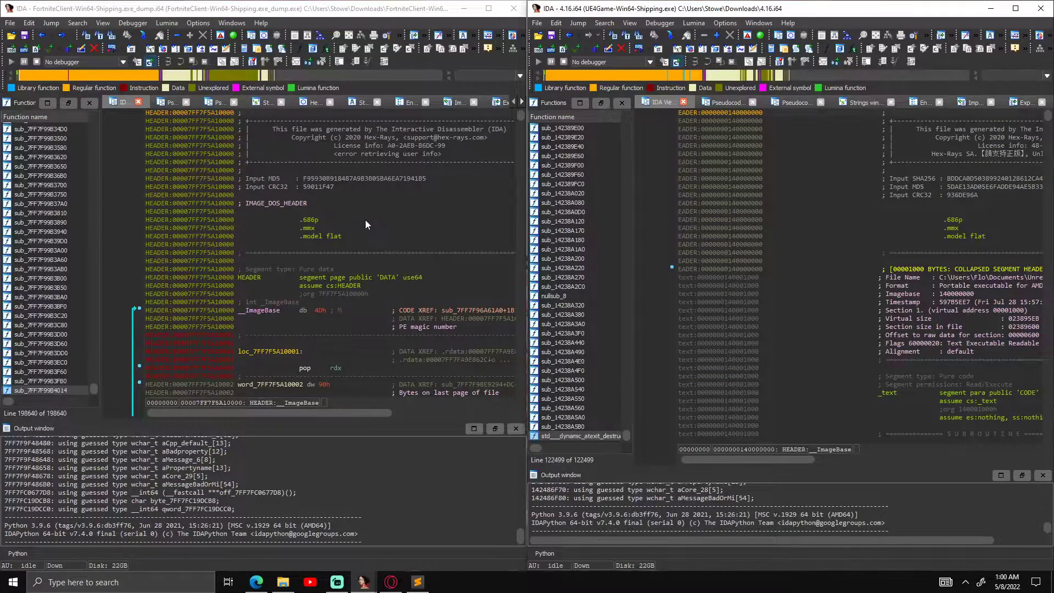
mouse_move(477, 156)
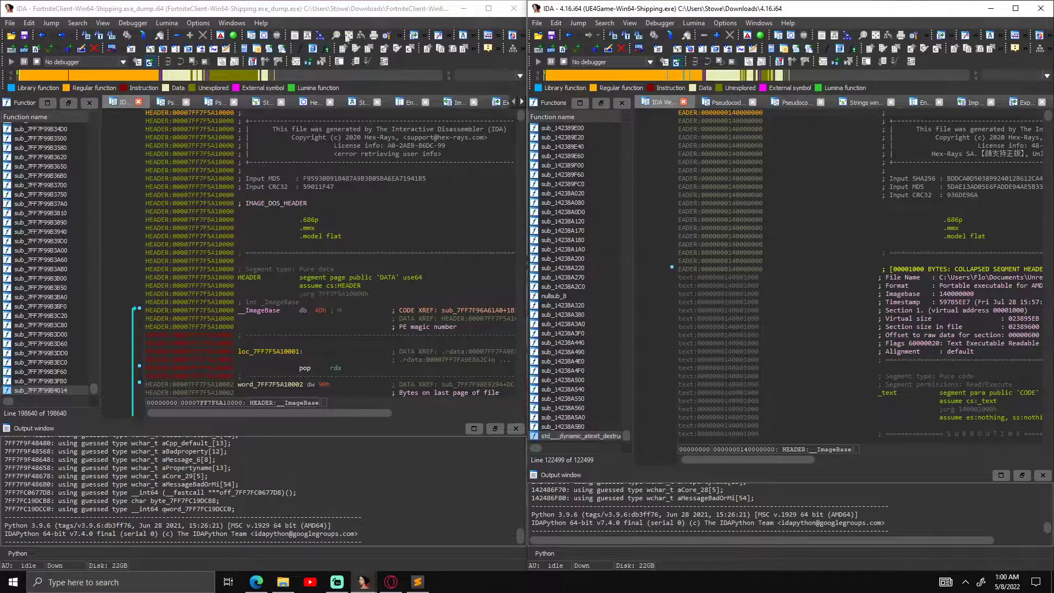
mouse_move(397, 148)
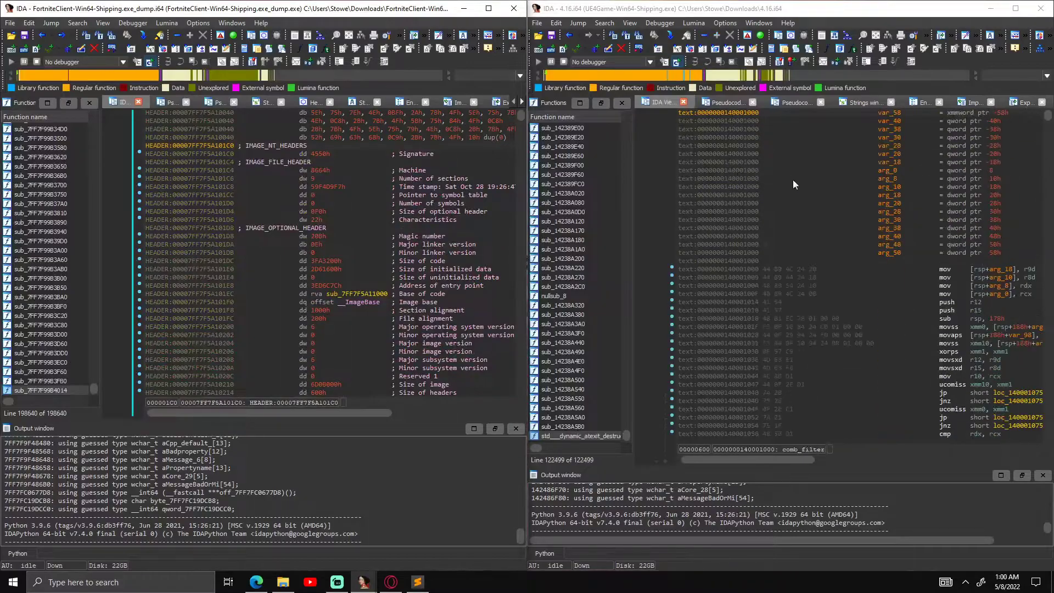
scroll("down", 3)
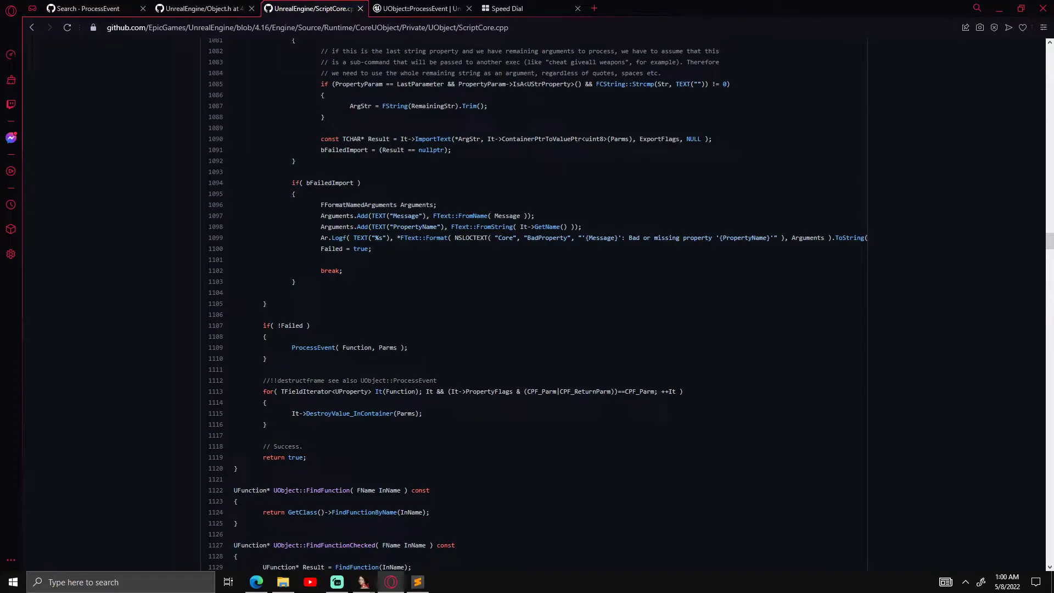
Scroll ScriptCore.cpp in Opera from the ProcessEvent call up to CallFunctionByNameWithArguments
double_click(314, 348)
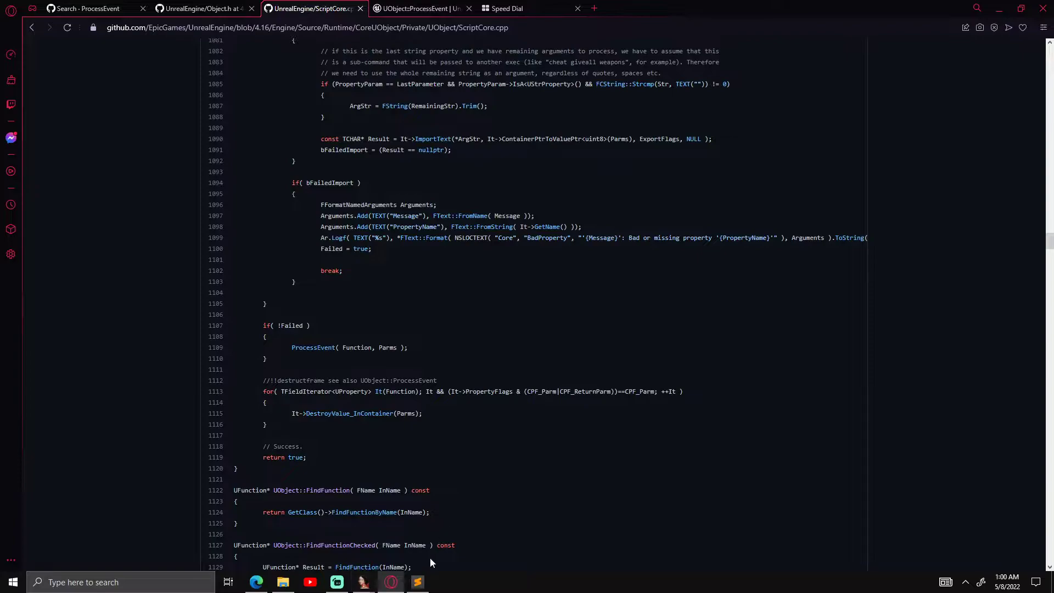
mouse_move(485, 233)
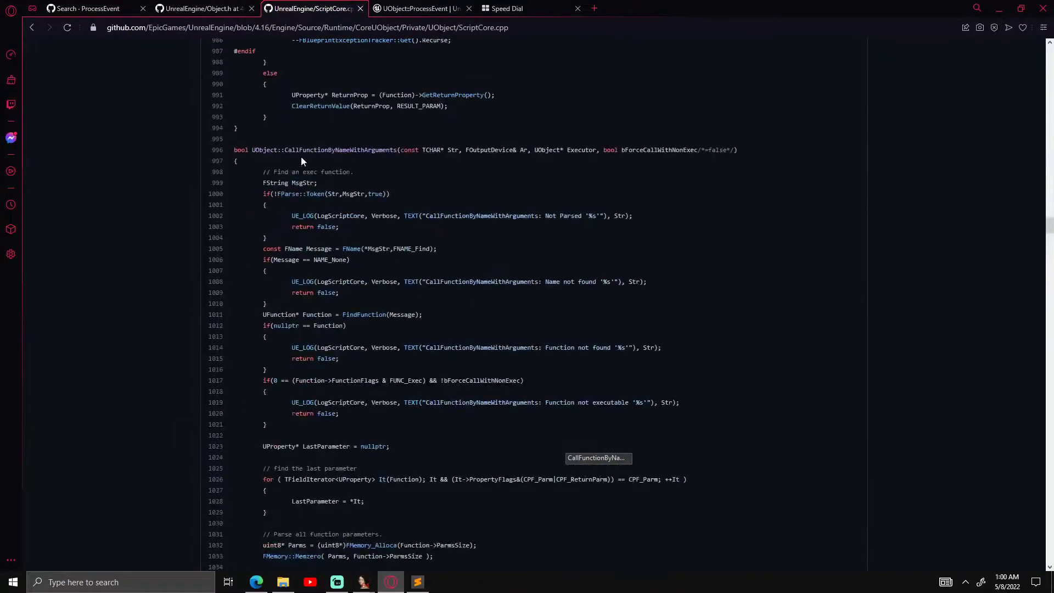
scroll("down", 3)
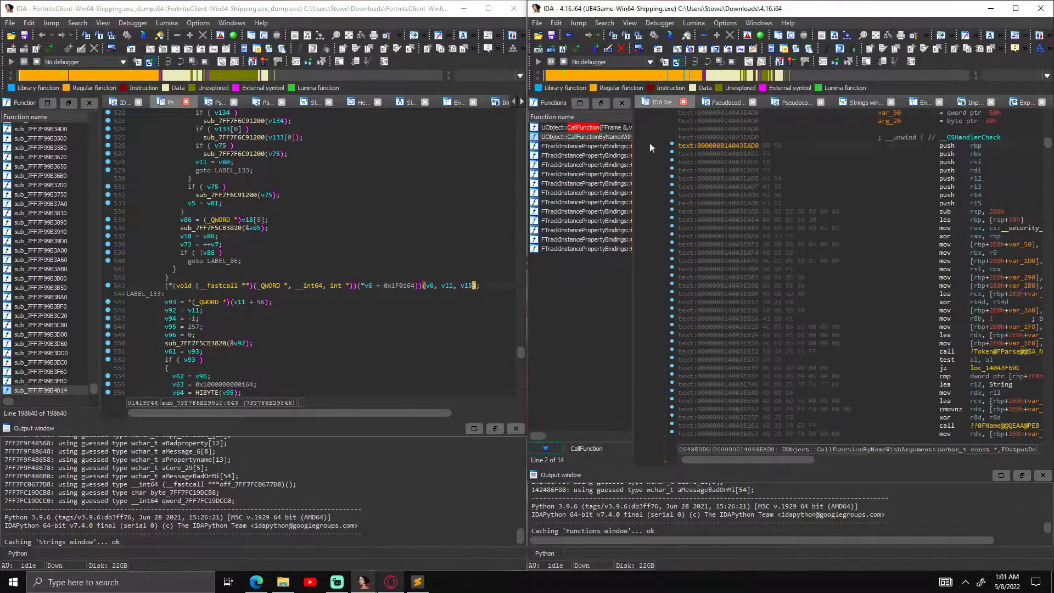
Decompile CallFunctionByNameWithArguments with F5 and scroll to the 'Bad or missing property' logging
left_click(705, 101)
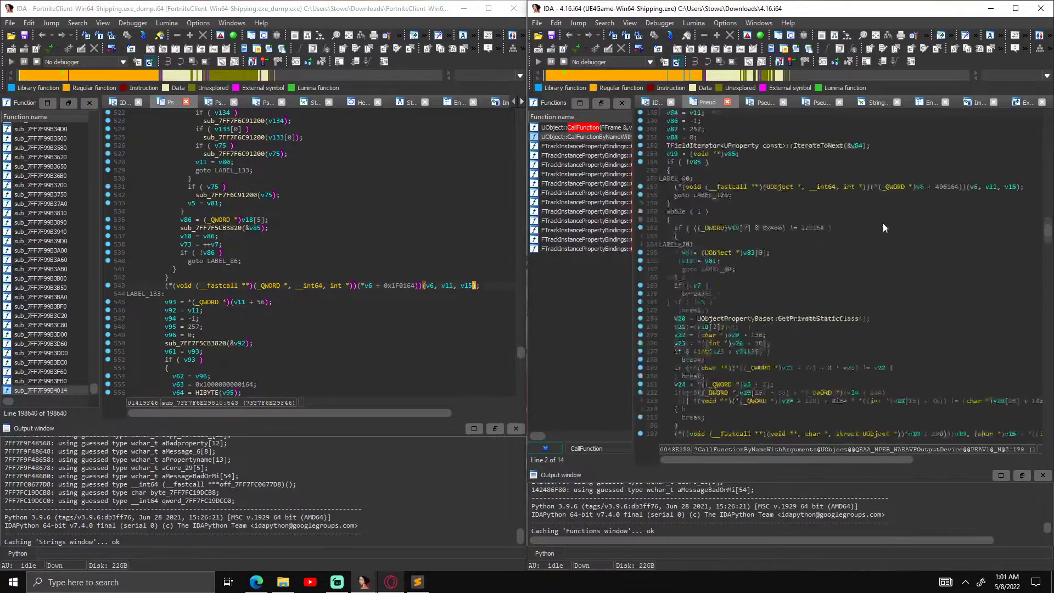
scroll("down", 3)
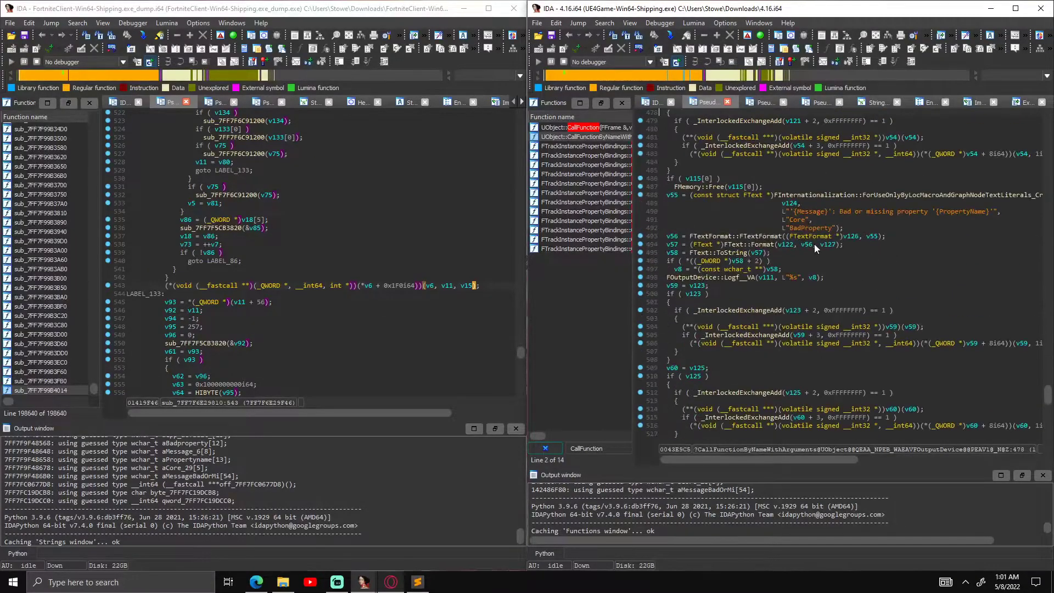
scroll("down", 3)
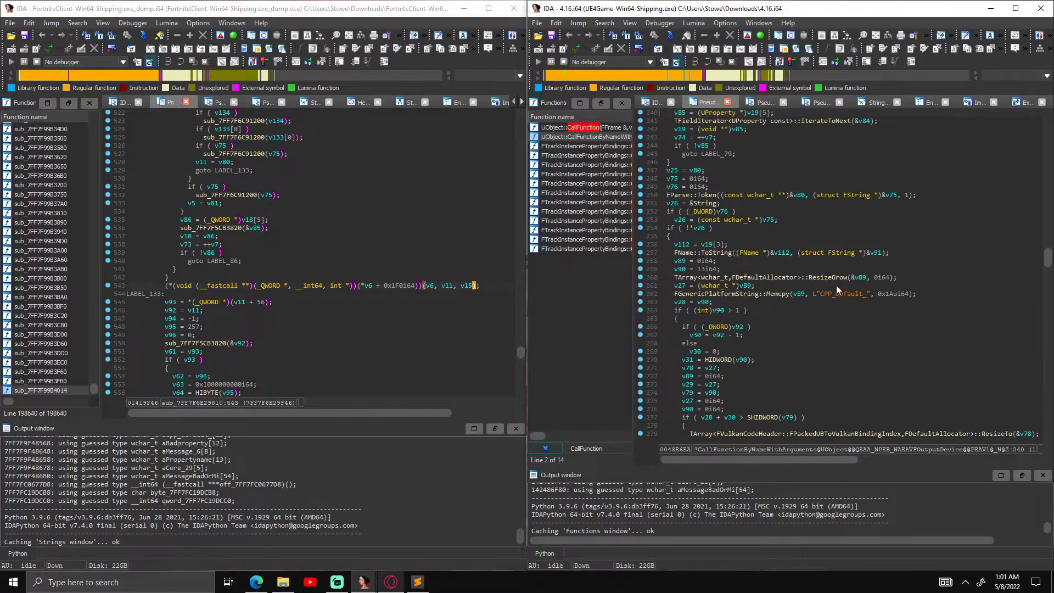
scroll("up", 3)
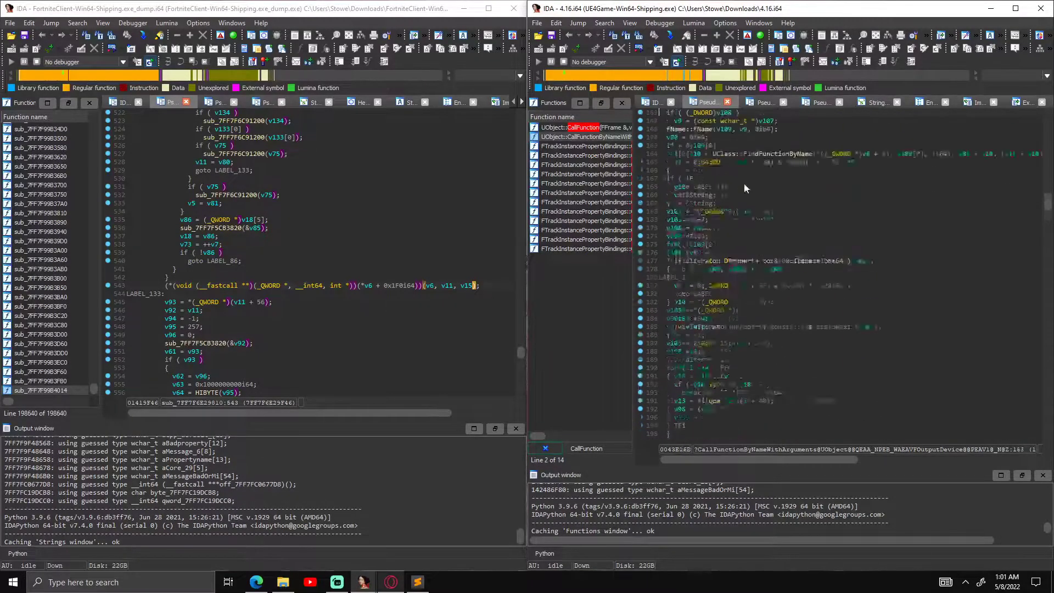
scroll("down", 3)
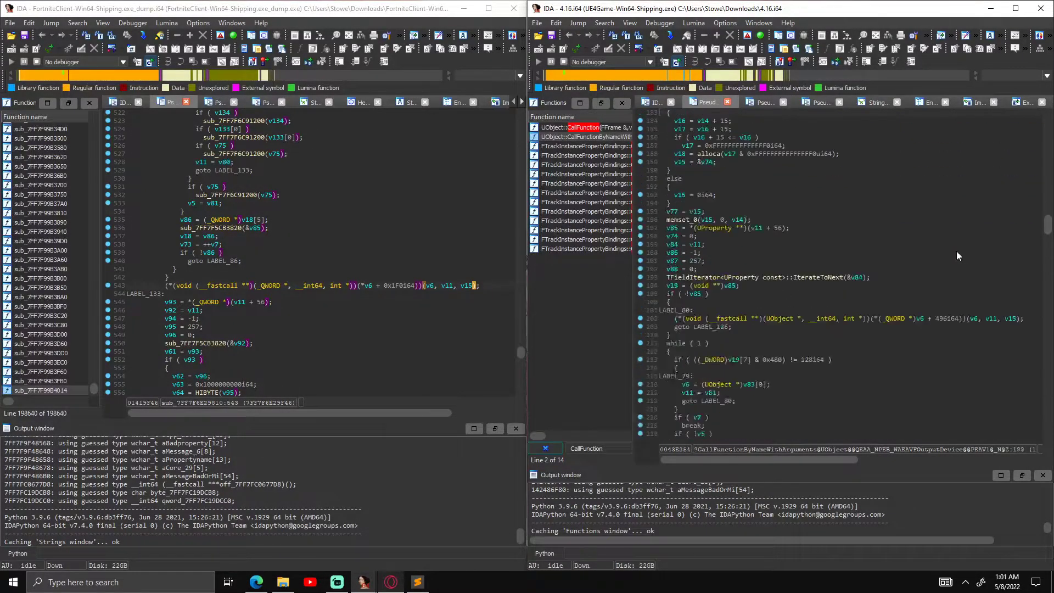
scroll("down", 3)
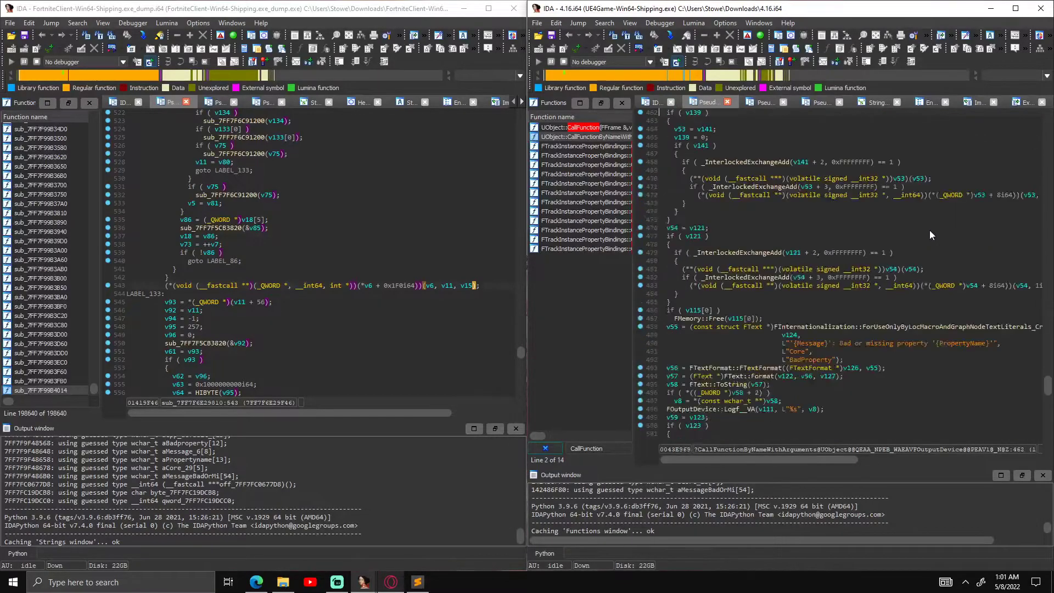
scroll("down", 3)
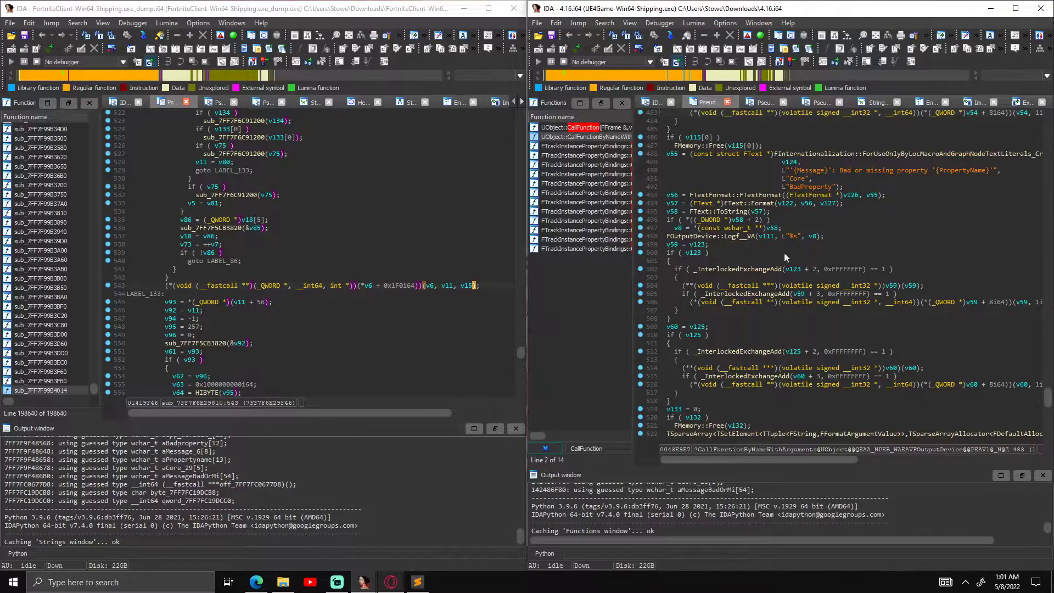
scroll("down", 3)
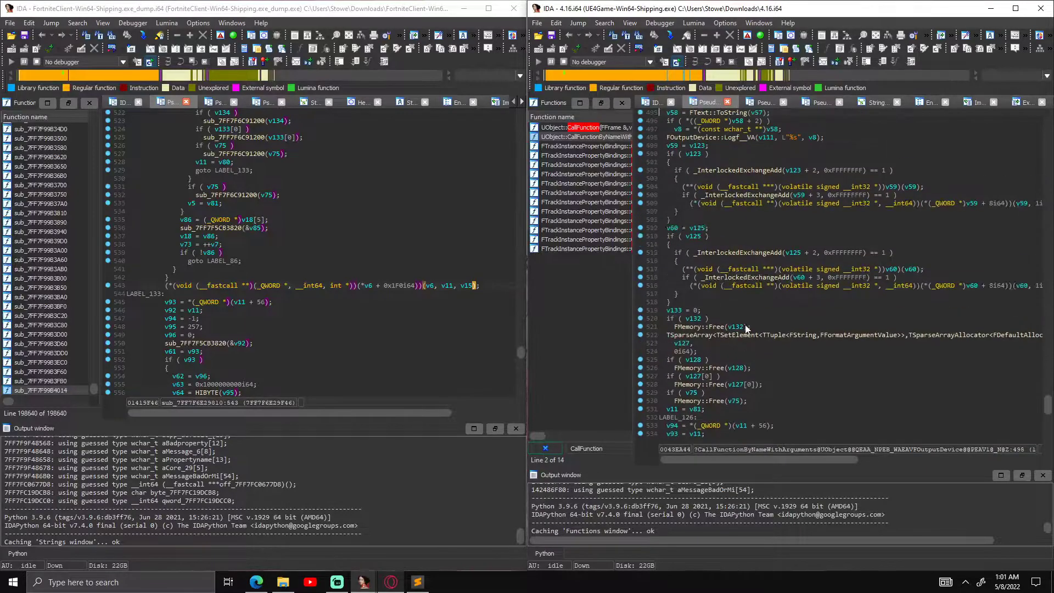
scroll("up", 3)
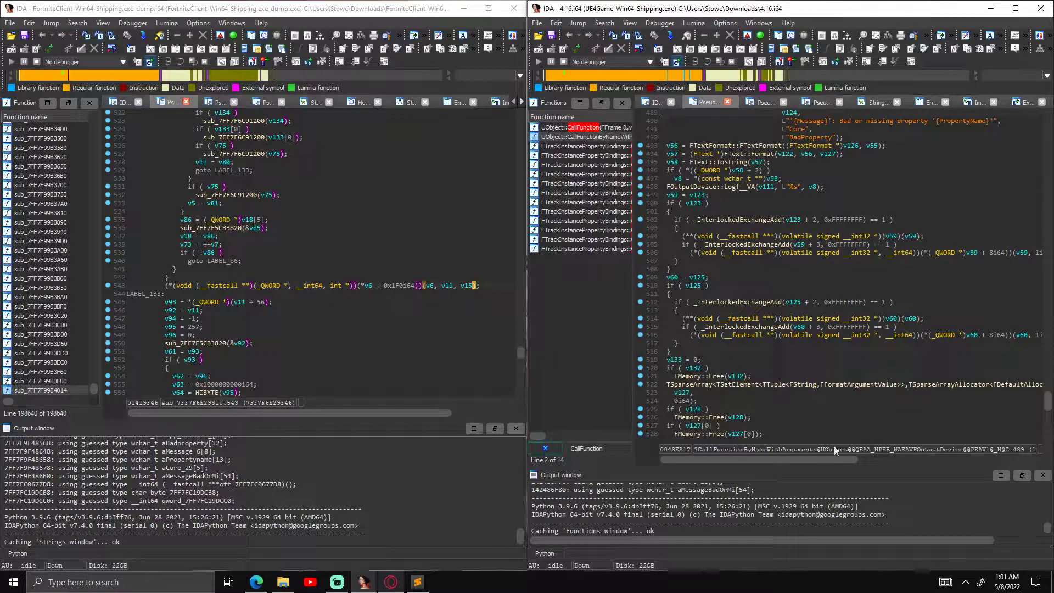
mouse_move(769, 368)
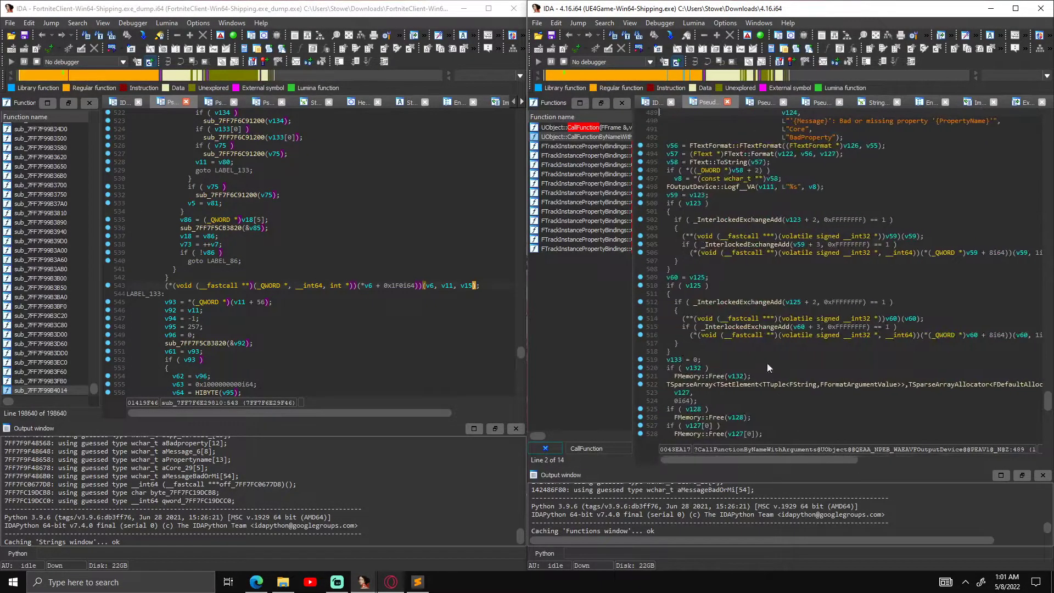
scroll("up", 3)
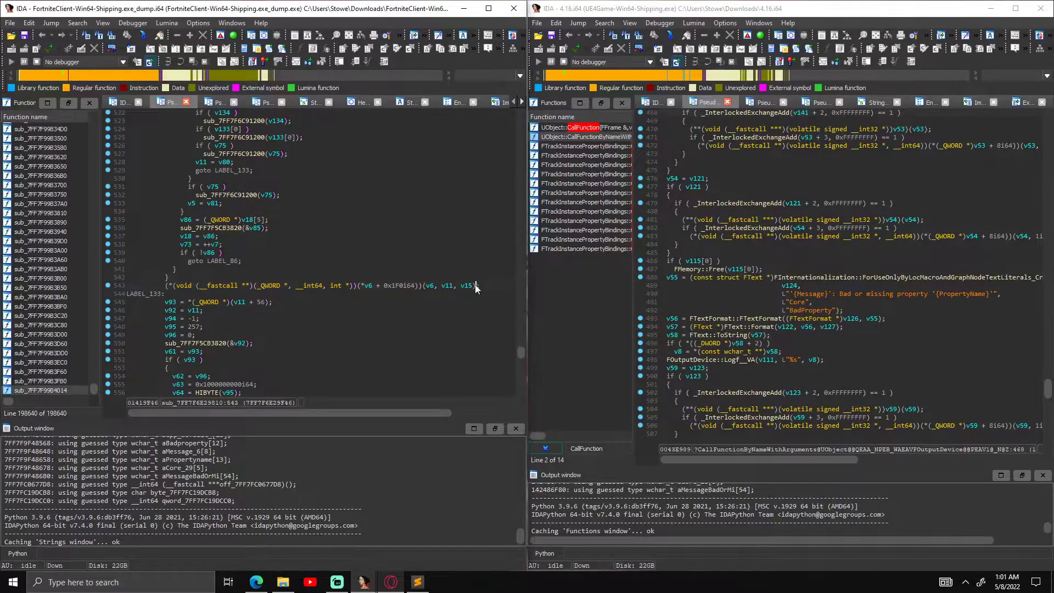
mouse_move(429, 285)
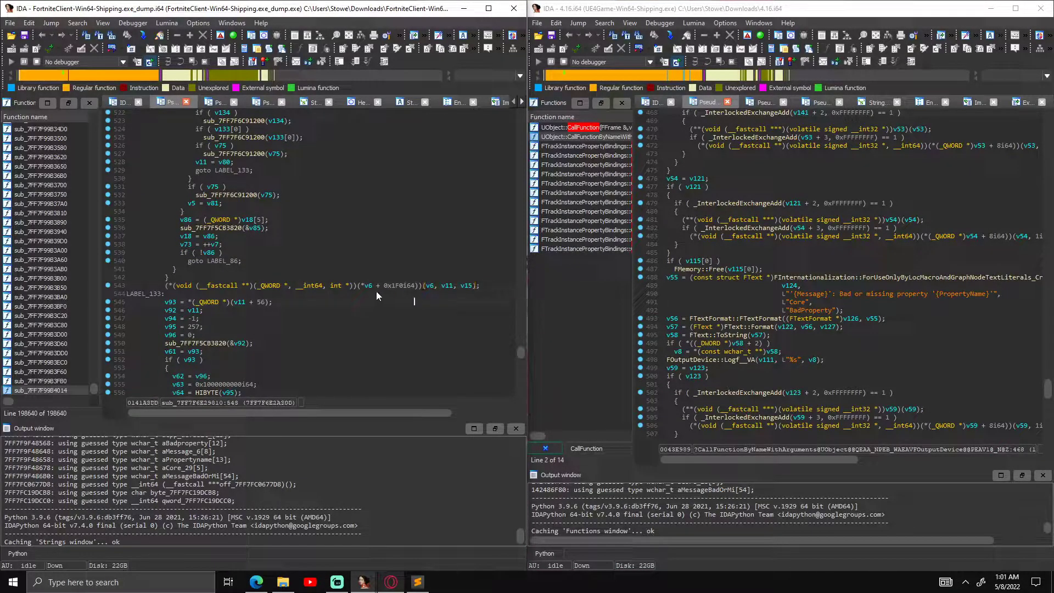
Select the 0x1F0i64 constant in the dump's (*v6 + 0x1F0i64) virtual call
left_click(388, 285)
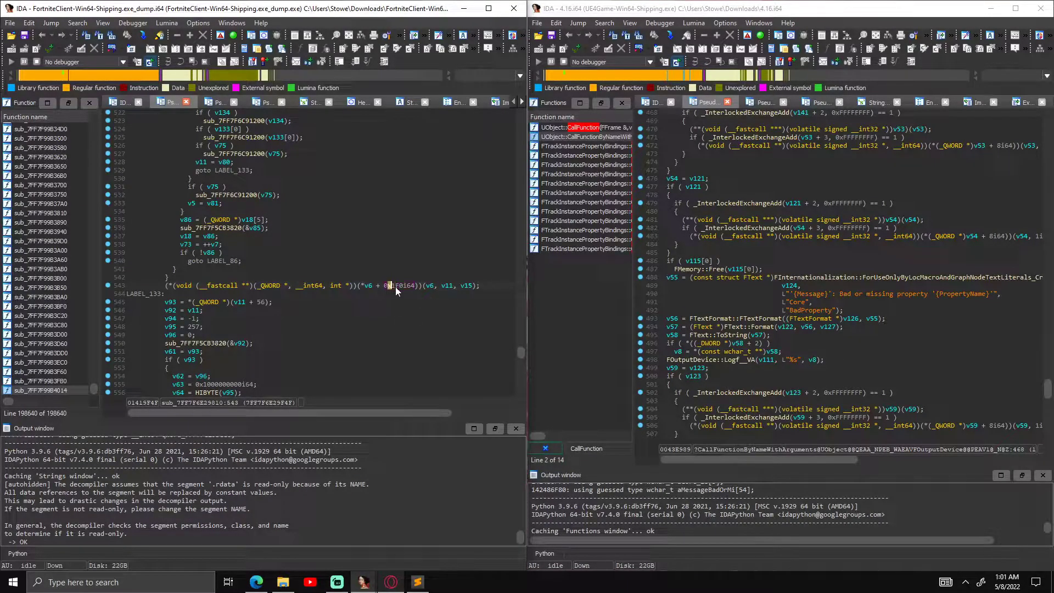
mouse_move(395, 285)
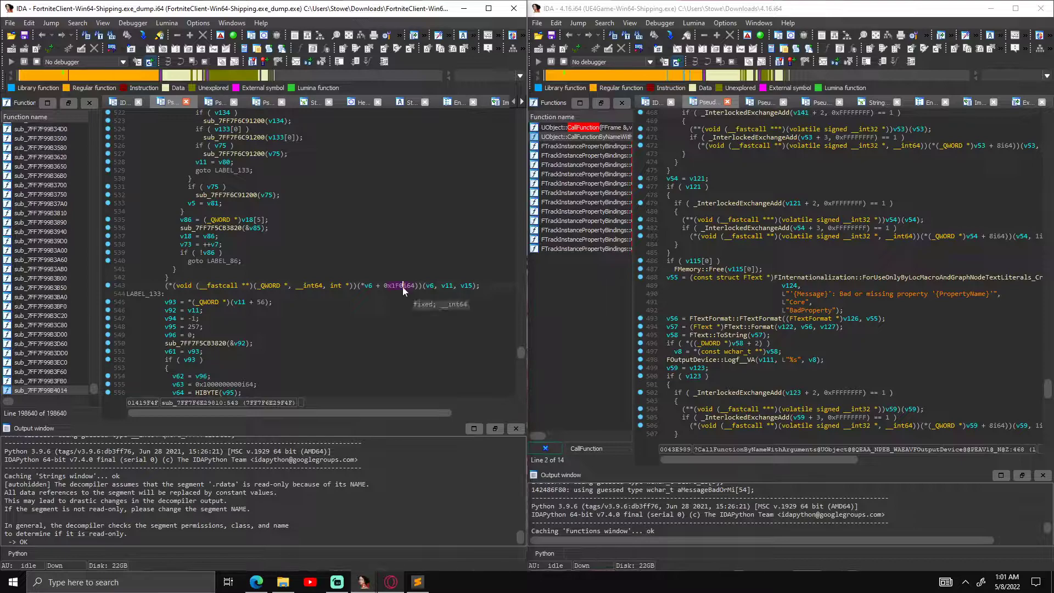
mouse_move(419, 581)
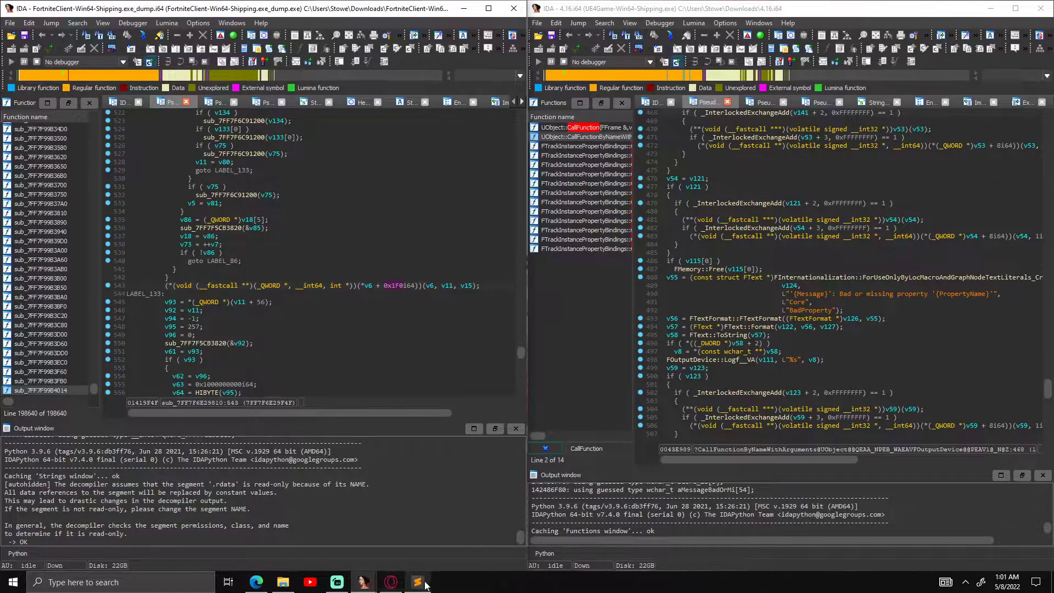
Type '0x1F0 - Index from vtable' on line 1 of the new Sublime Text tab
left_click(418, 581)
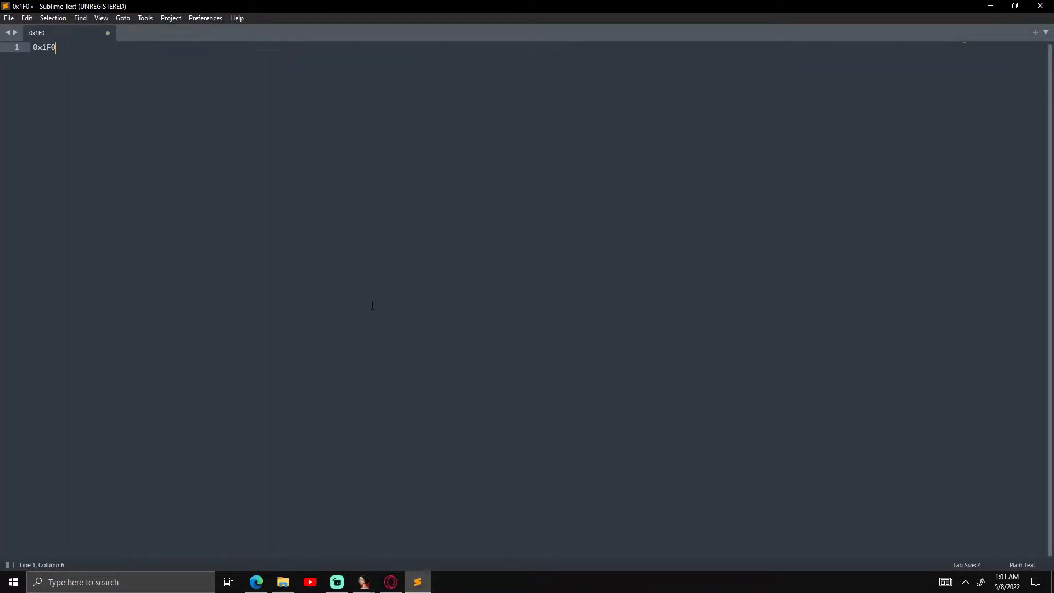
type("-")
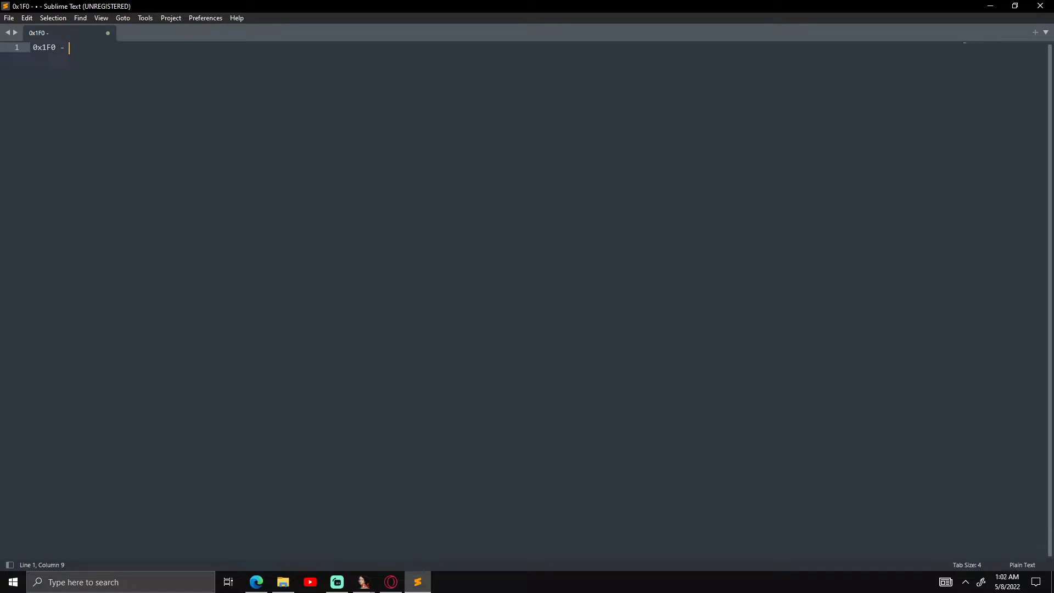
type("1")
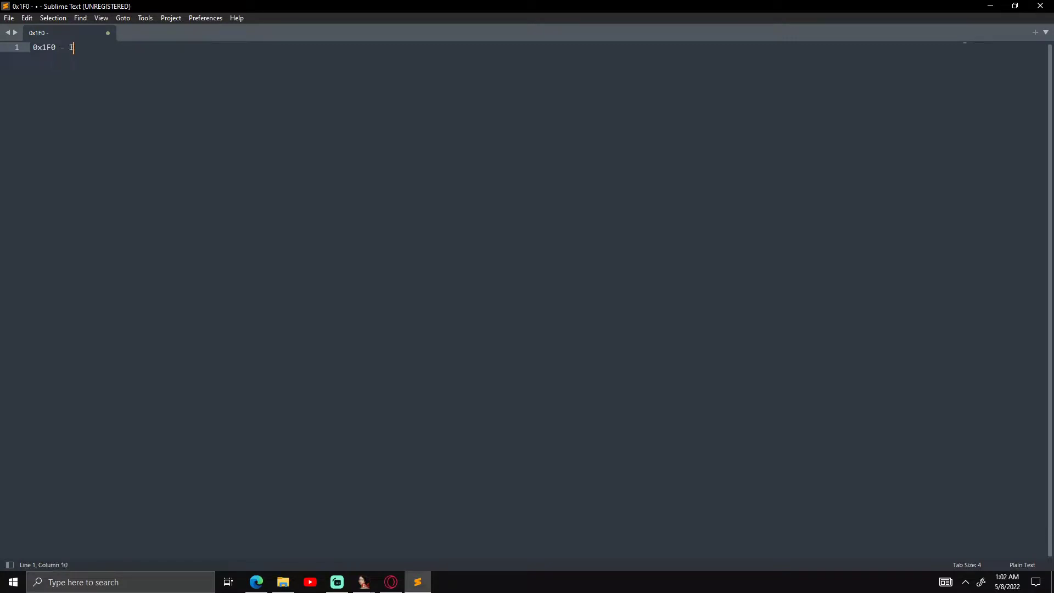
type("ndex")
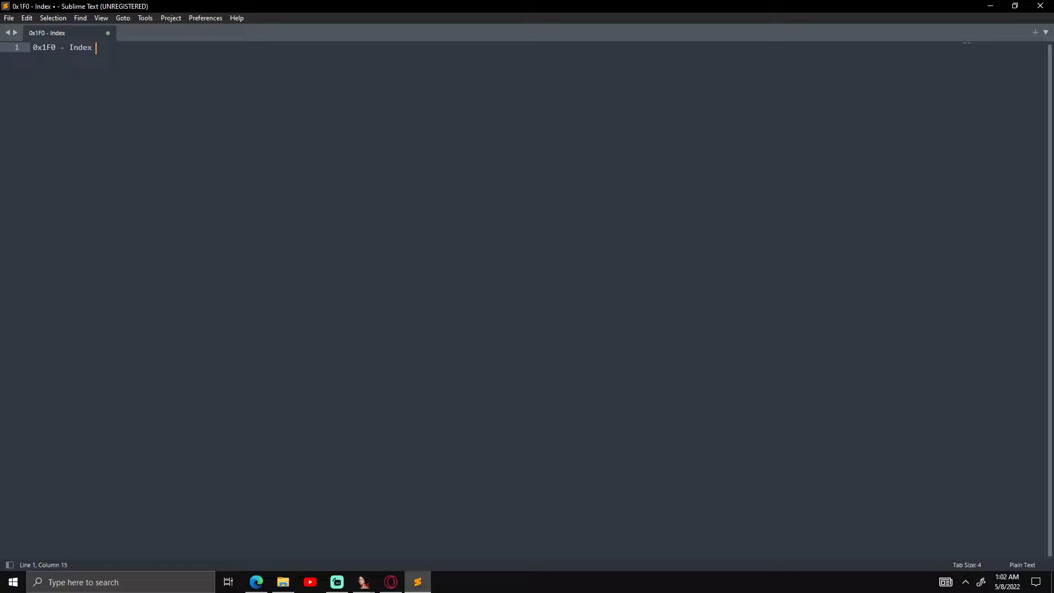
type("from")
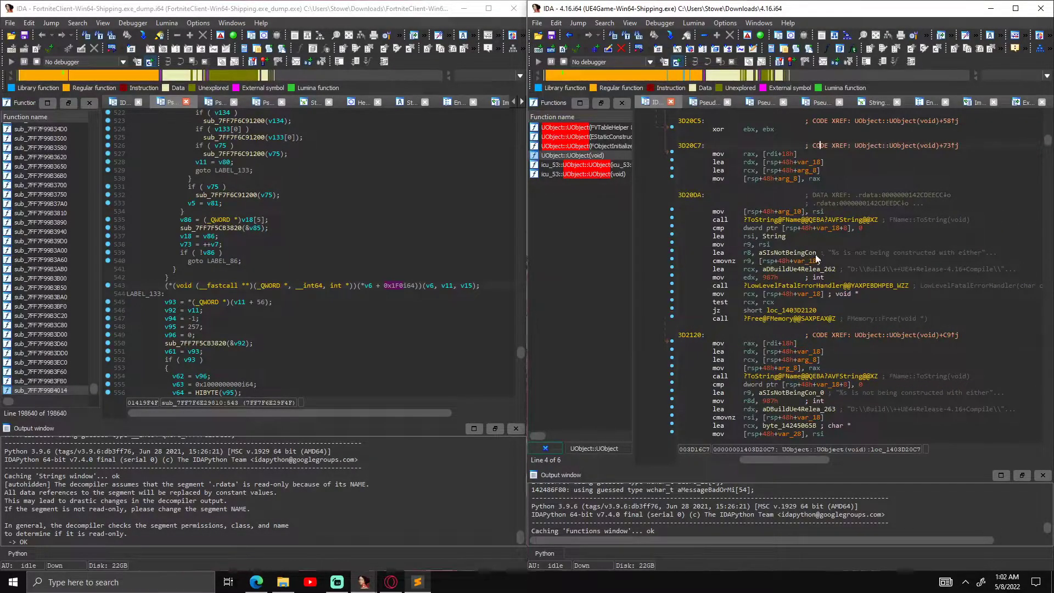
mouse_move(869, 285)
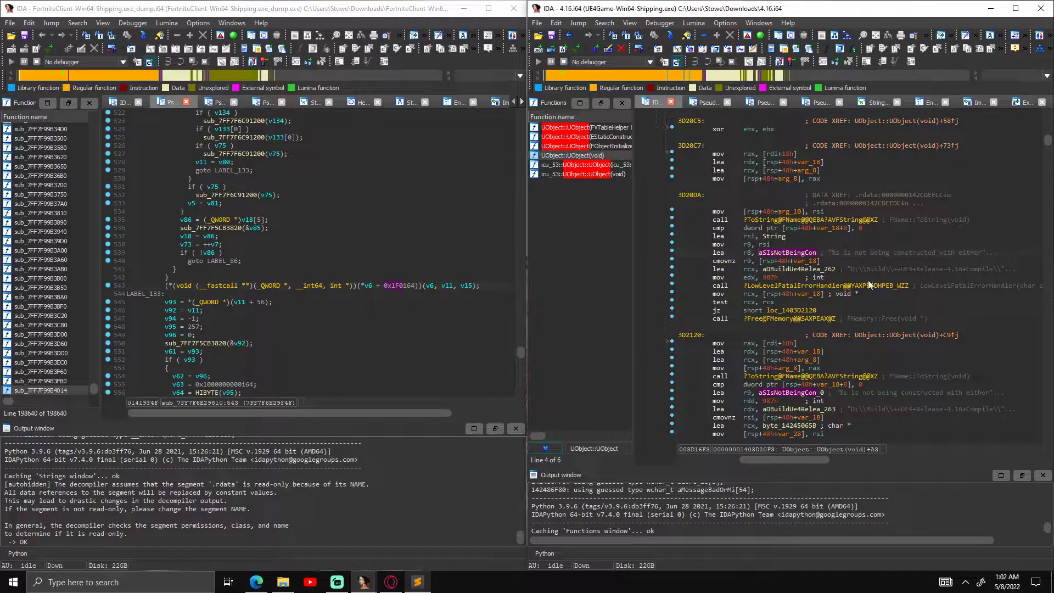
scroll("up", 3)
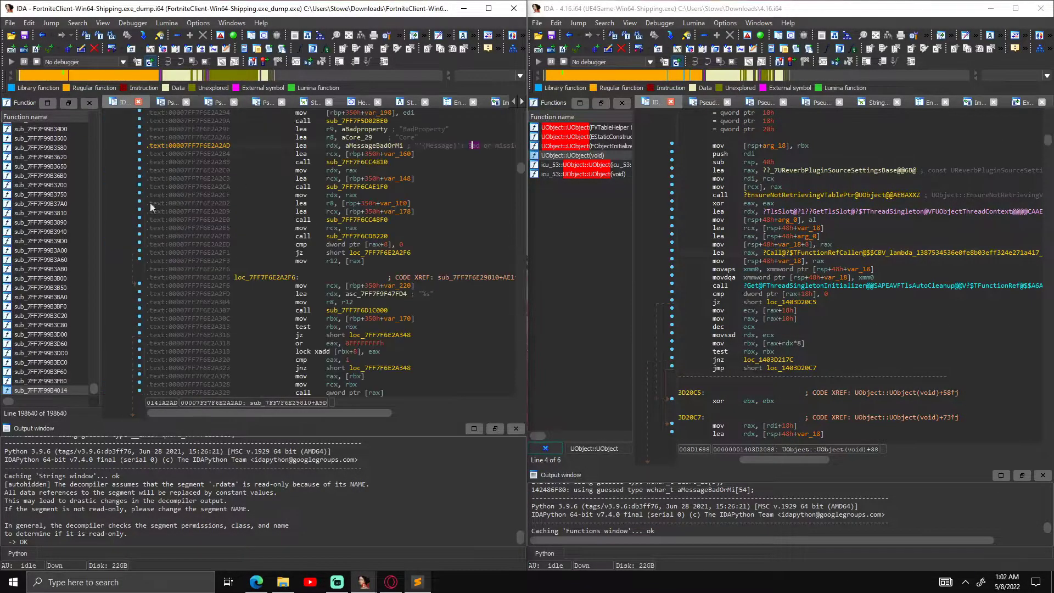
key("g")
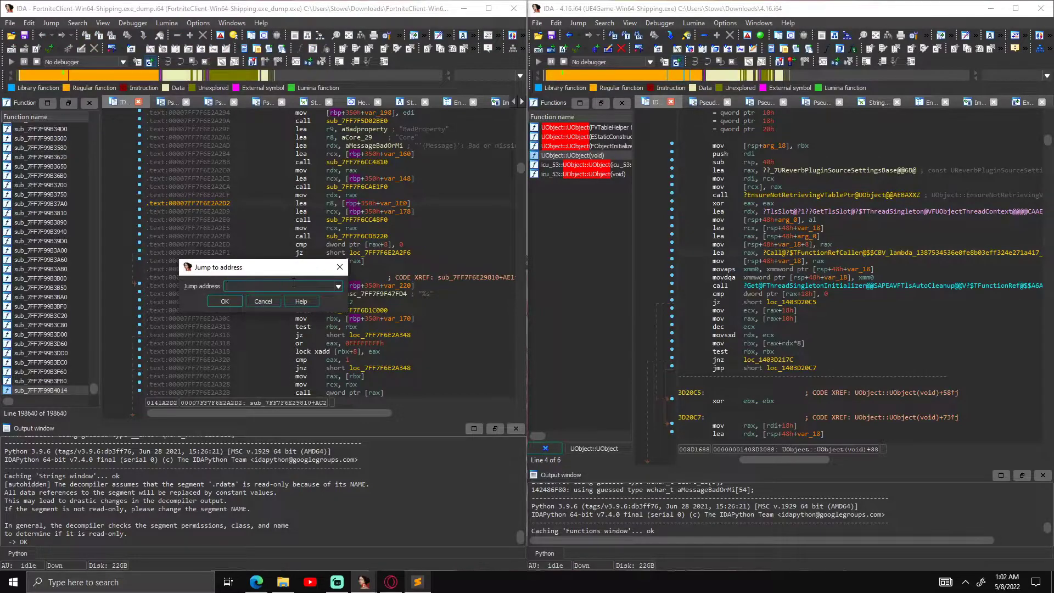
left_click(224, 301)
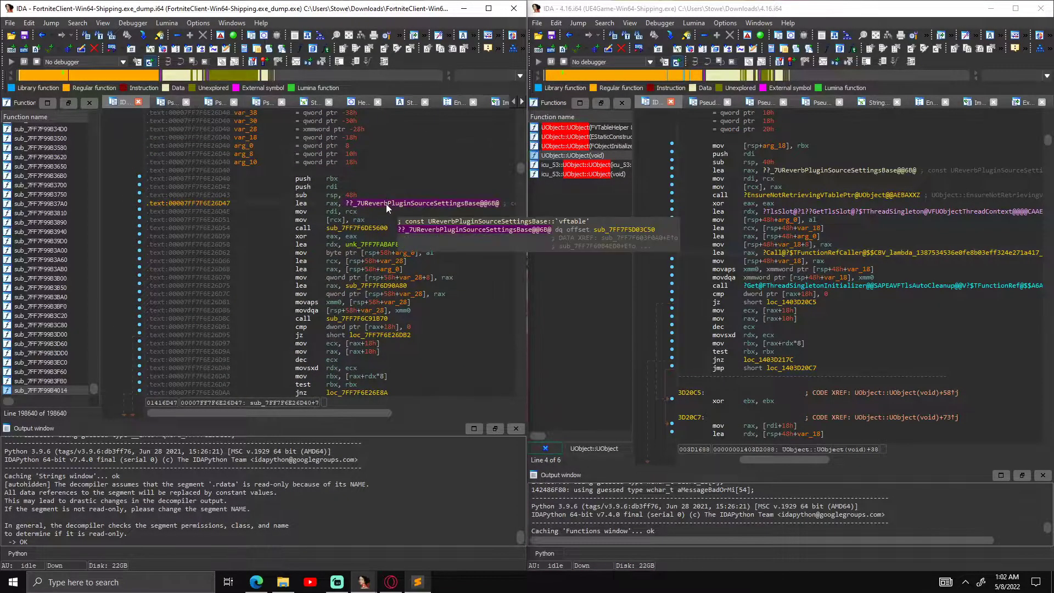
mouse_move(377, 198)
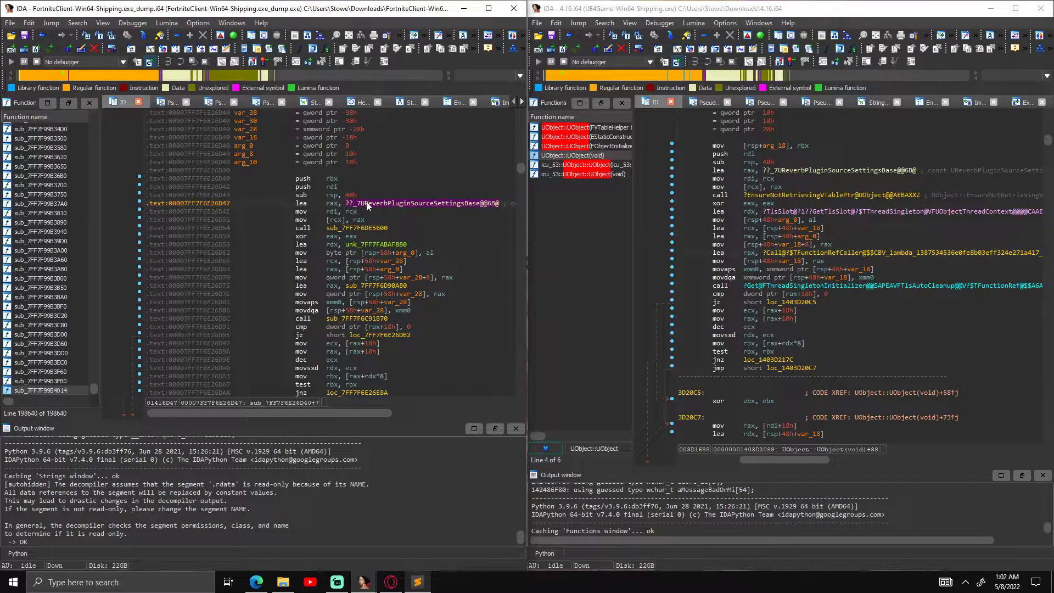
double_click(383, 203)
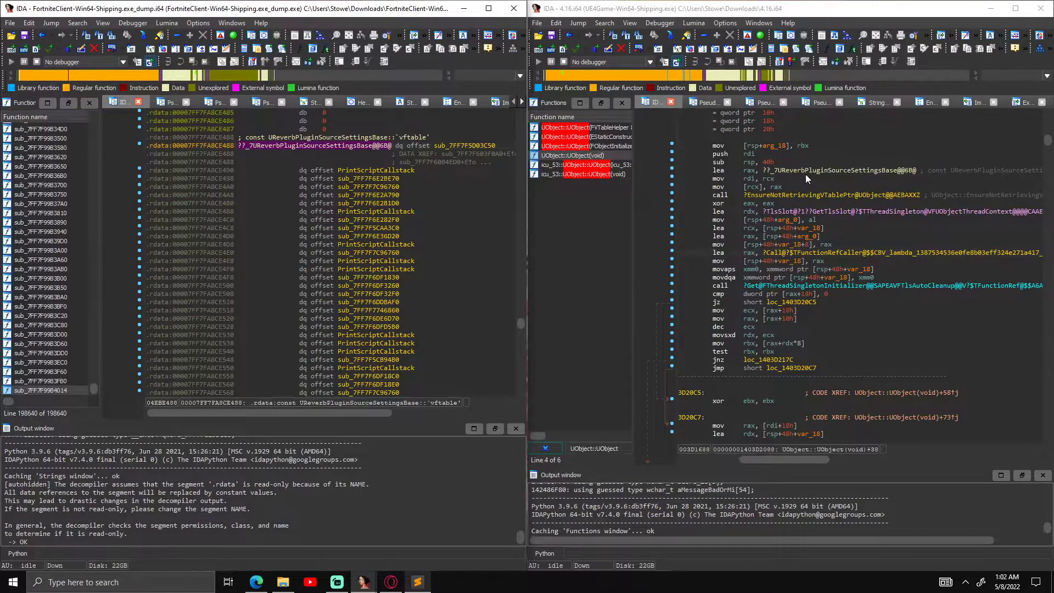
Add 0x1F0 to vtable address 7FF7FA8CE488 in Programmer Calculator, giving 7FF7FA8CE678
left_click(195, 145)
type("cal")
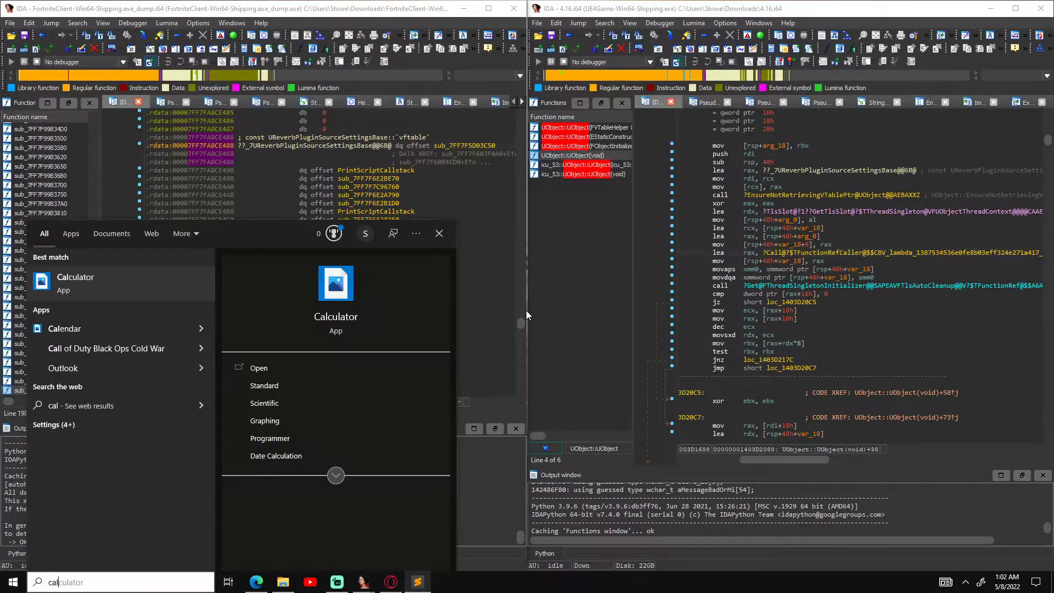
left_click(270, 438)
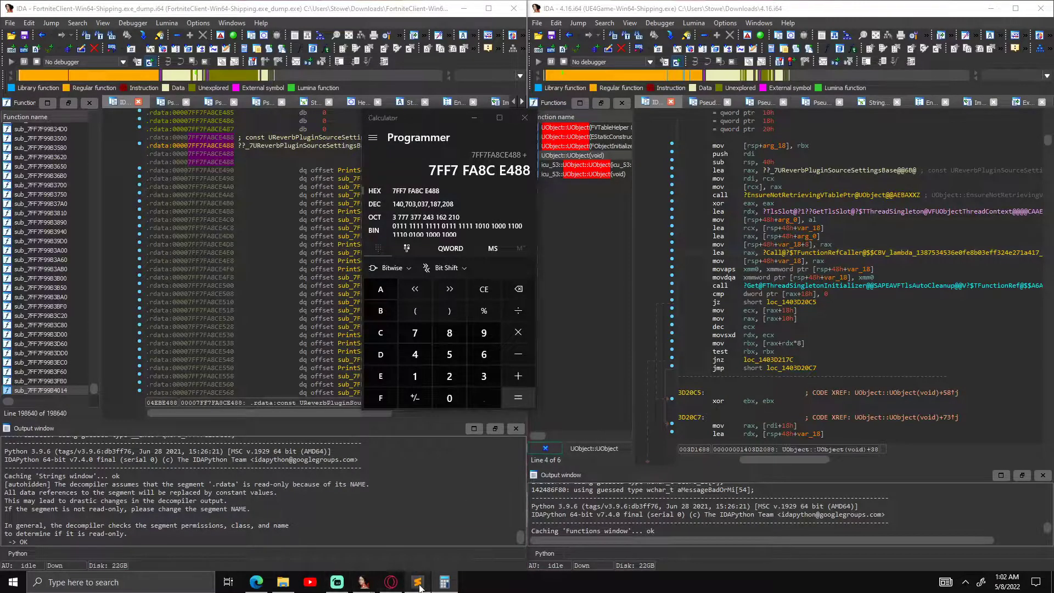
left_click(418, 581)
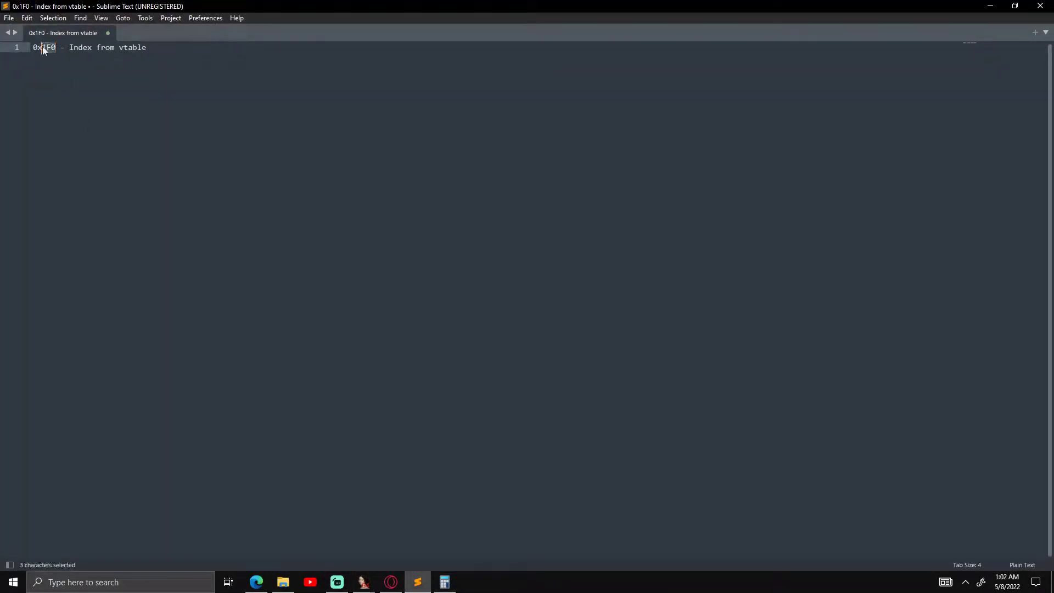
key("ctrl+c")
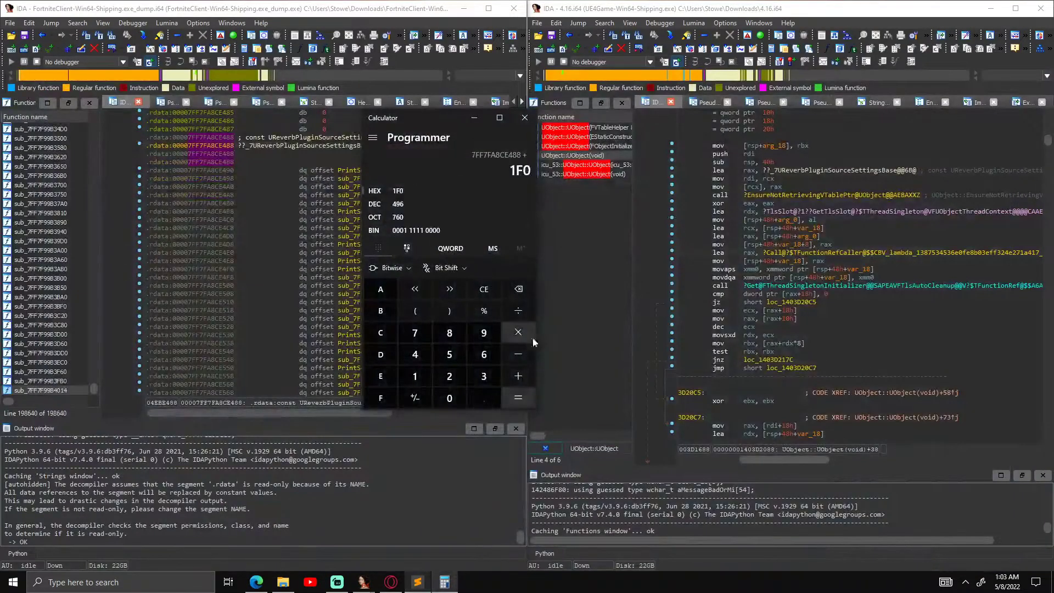
left_click(518, 398)
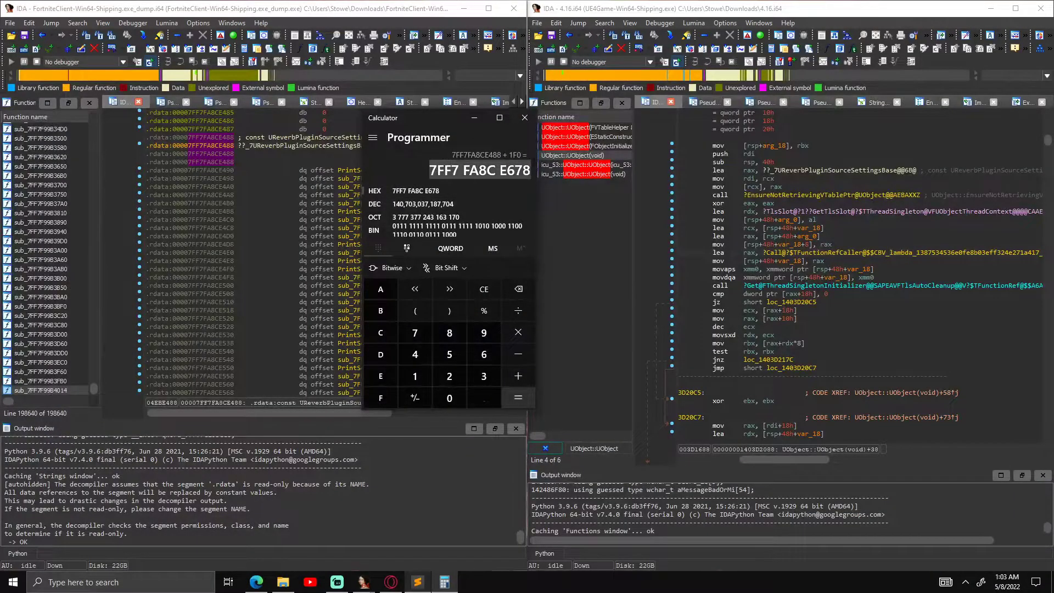
left_click(523, 117)
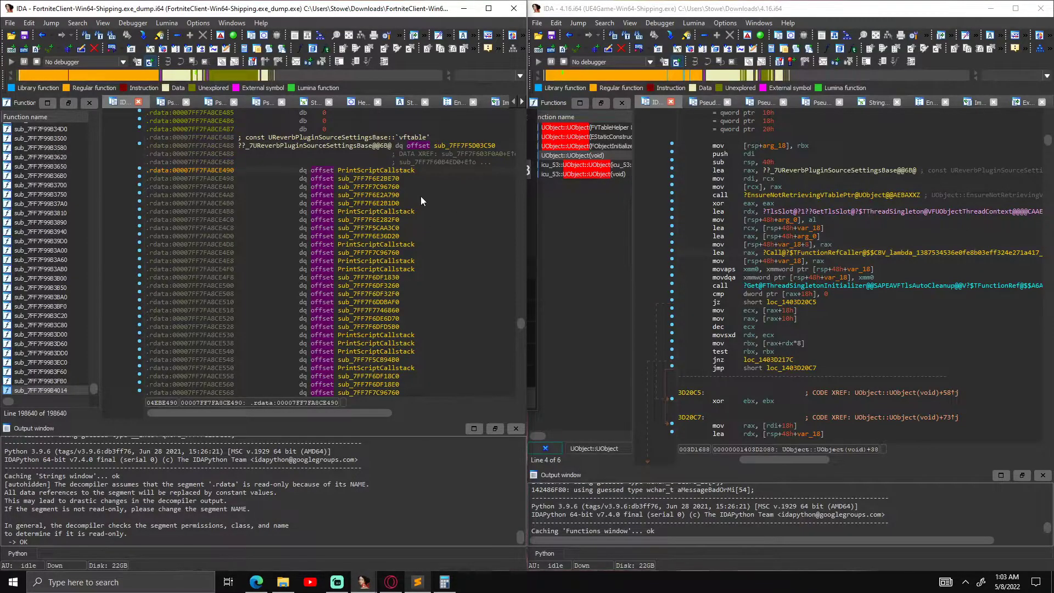
Jump to 7FF7FA8CE678 in the dump and scroll to the UObject::ProcessEvent header
key("g")
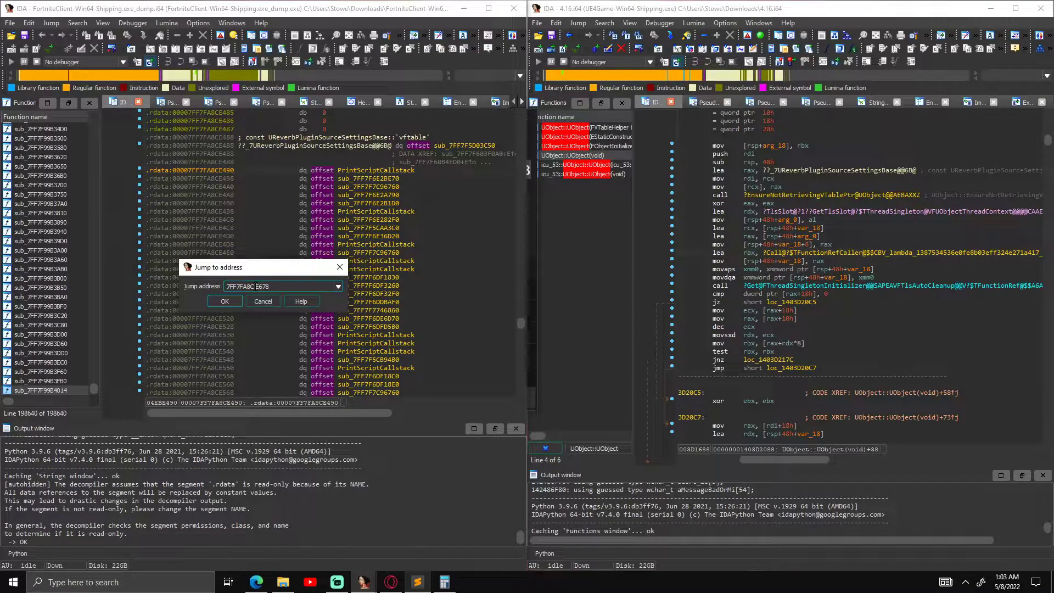
left_click(225, 301)
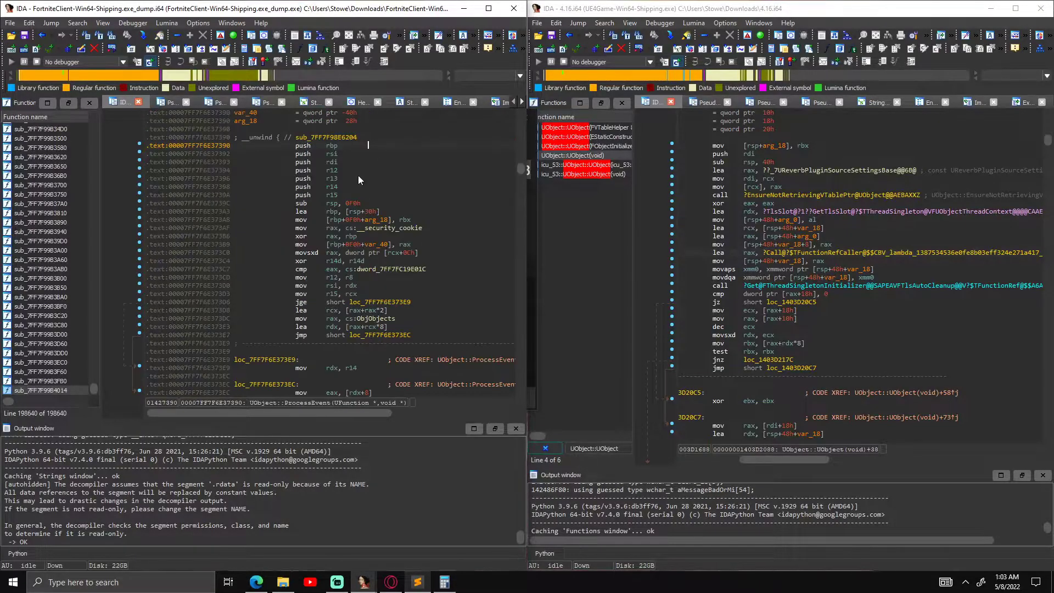
scroll("up", 3)
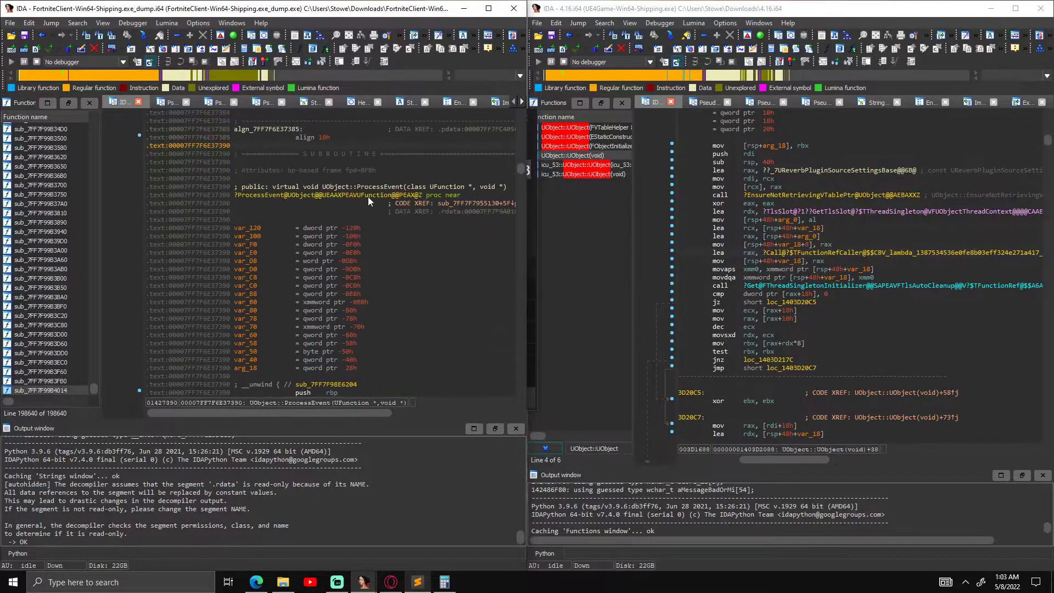
scroll("down", 3)
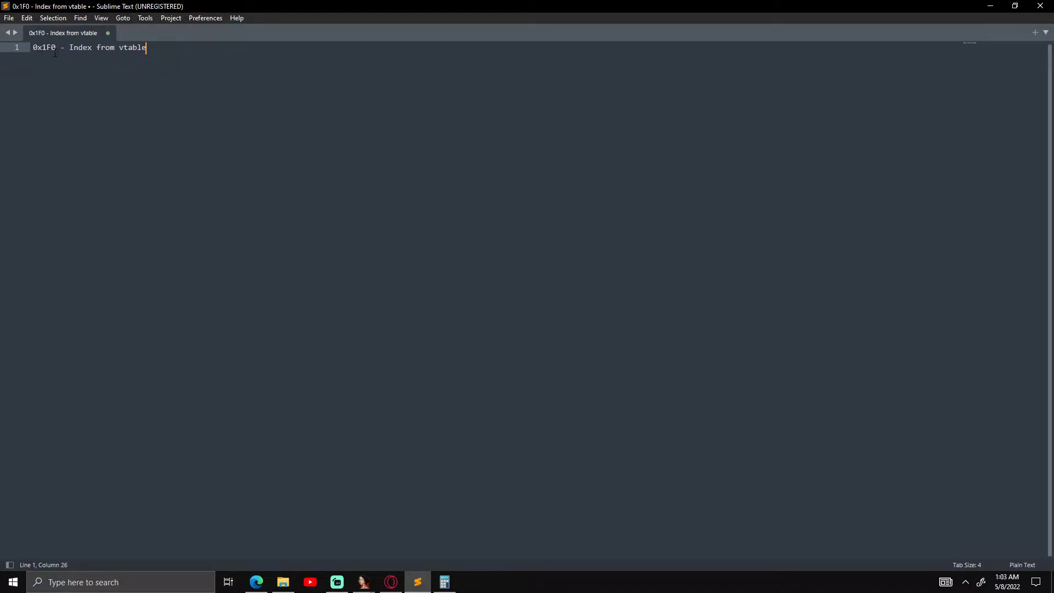
Clear Calculator and compute 0x1F0 ÷ 8, yielding index 3E (62 decimal)
key("ctrl+a")
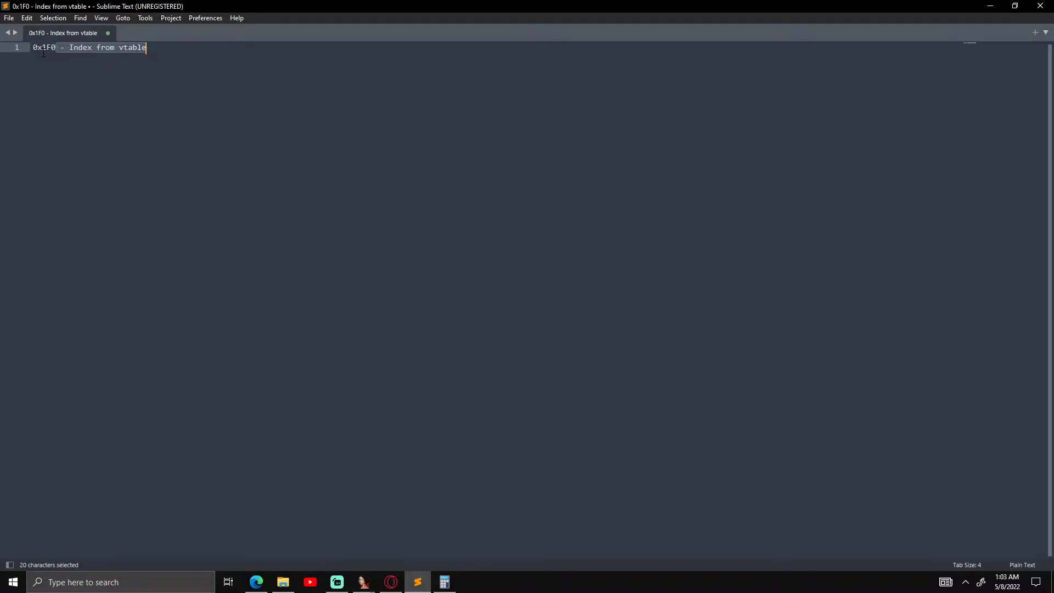
left_click(443, 581)
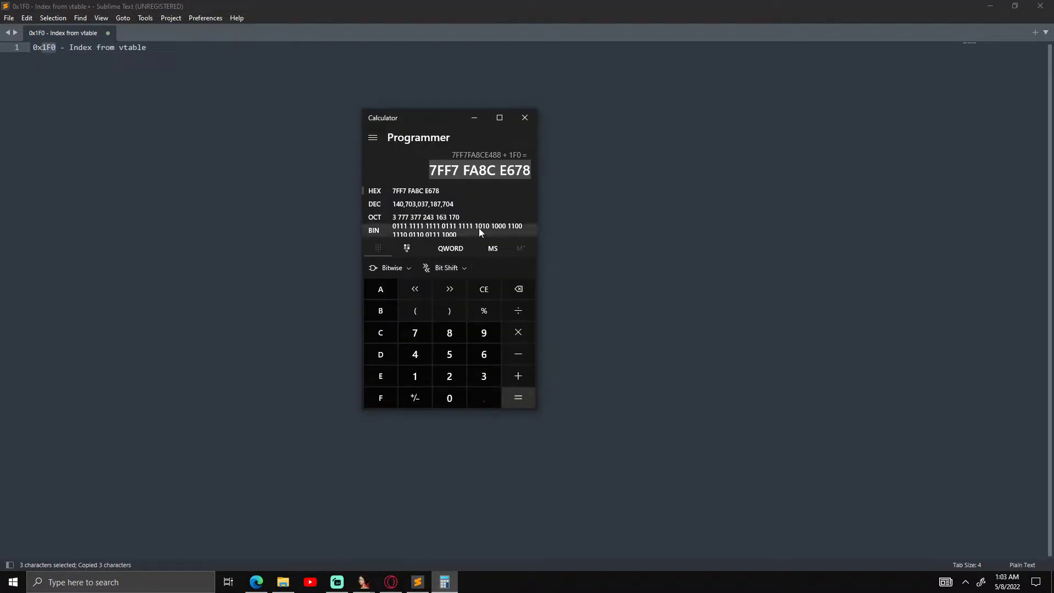
left_click(483, 289)
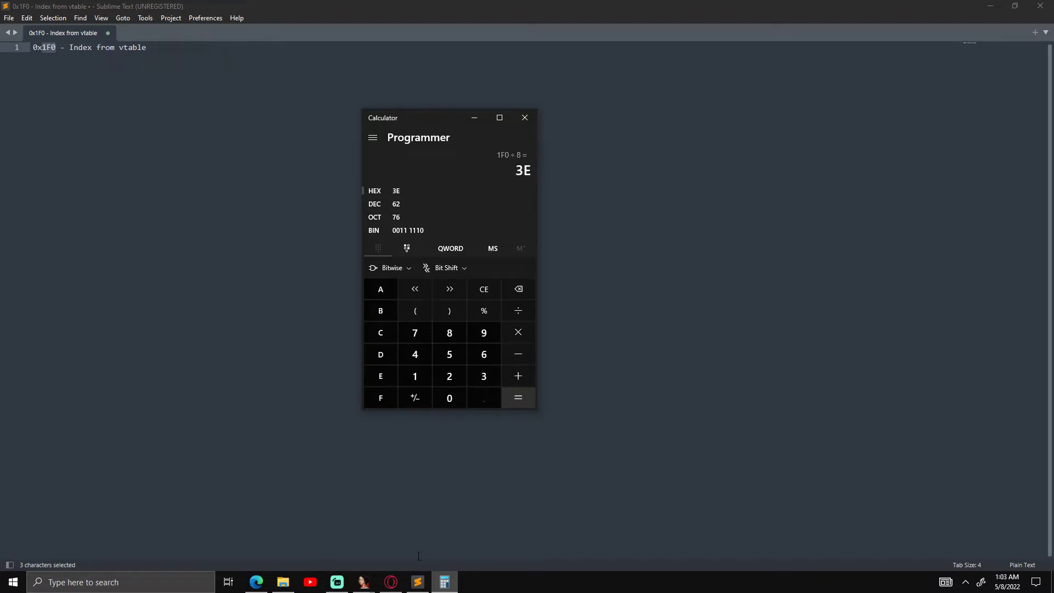
mouse_move(497, 216)
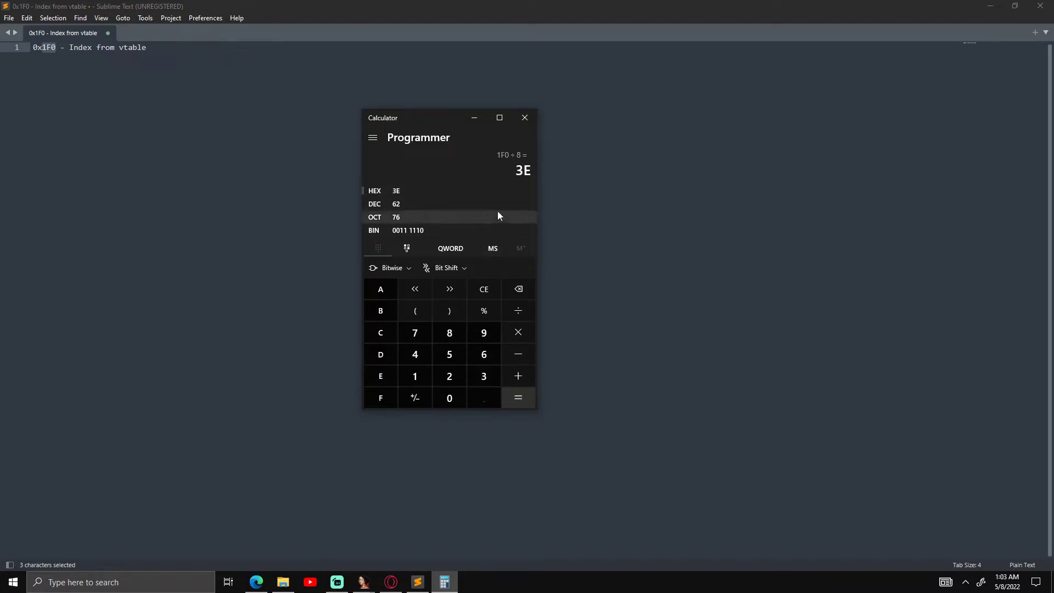
mouse_move(328, 505)
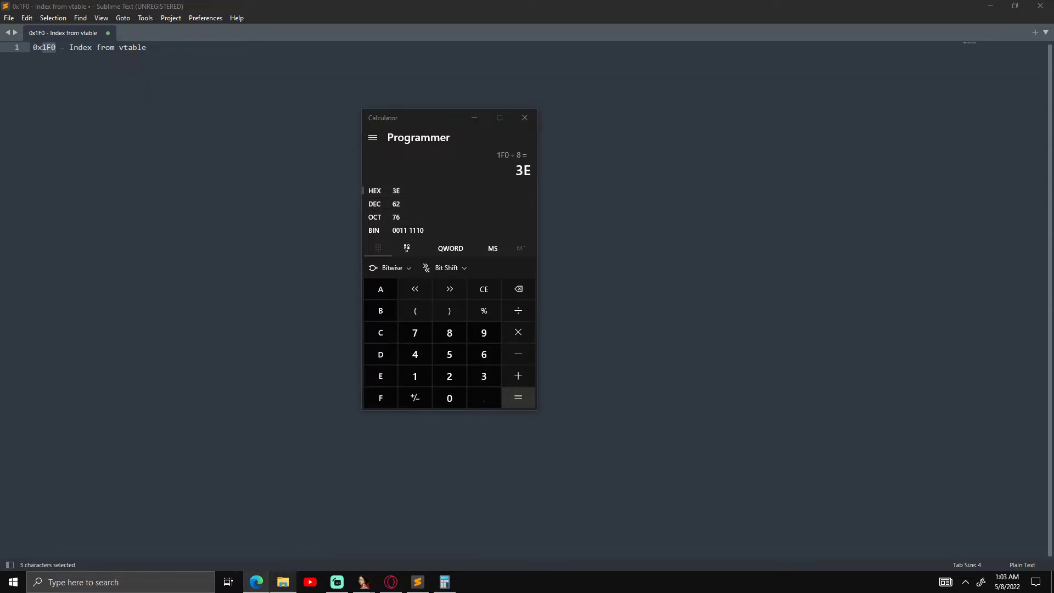
mouse_move(282, 581)
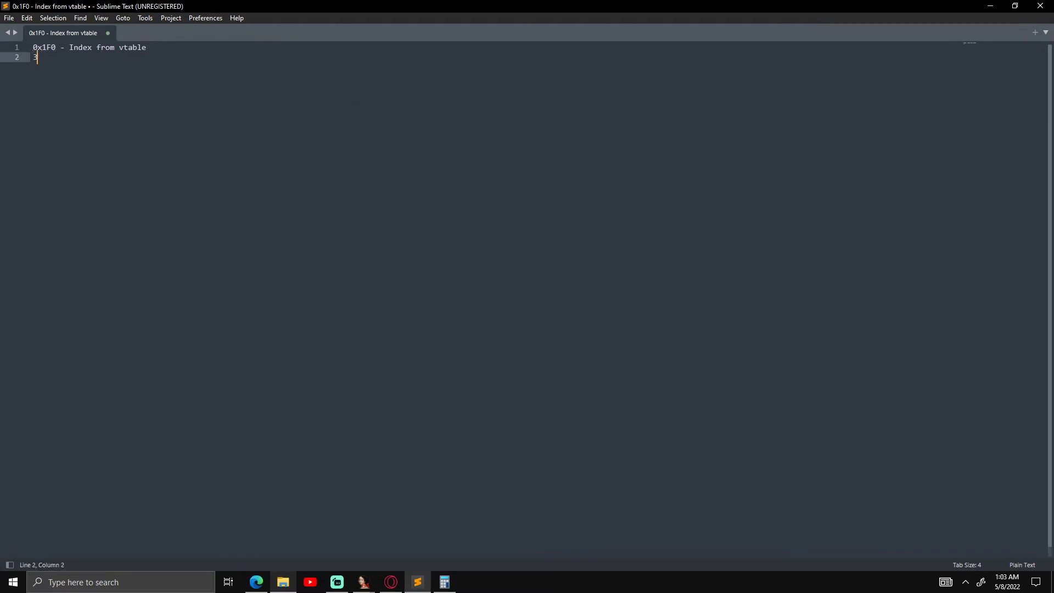
Type '0x3E - ProcessEvent Index' on line 2 beneath the 0x1F0 entry
type("x3E")
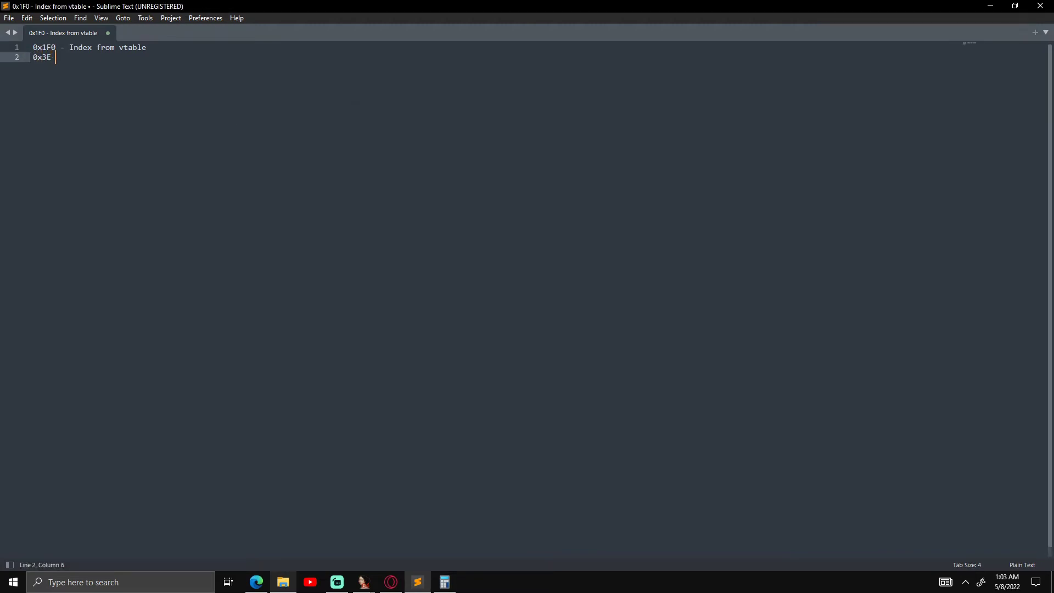
type("- Proces")
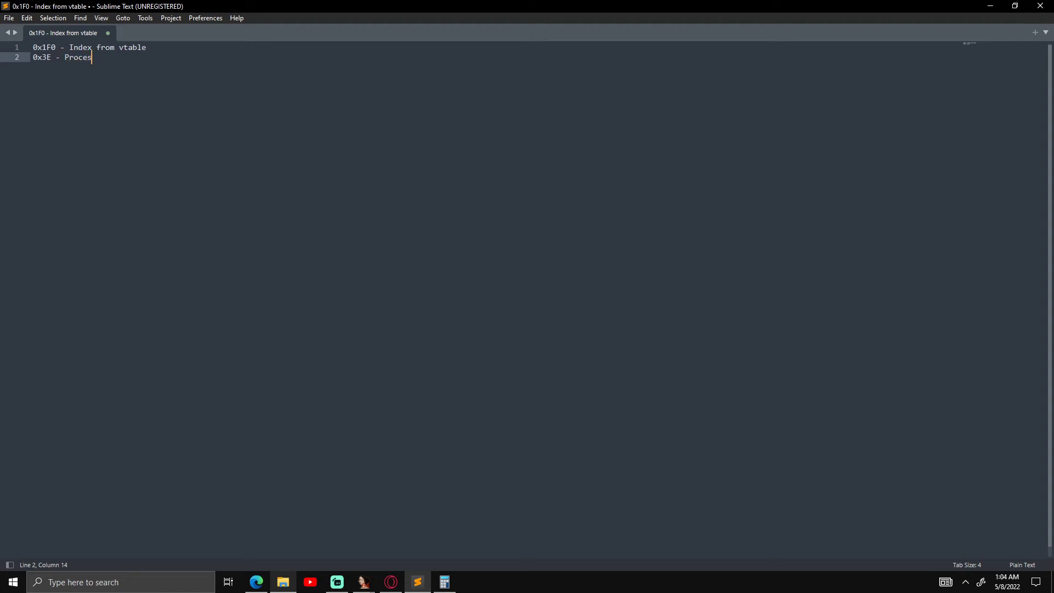
type("sEvent Index")
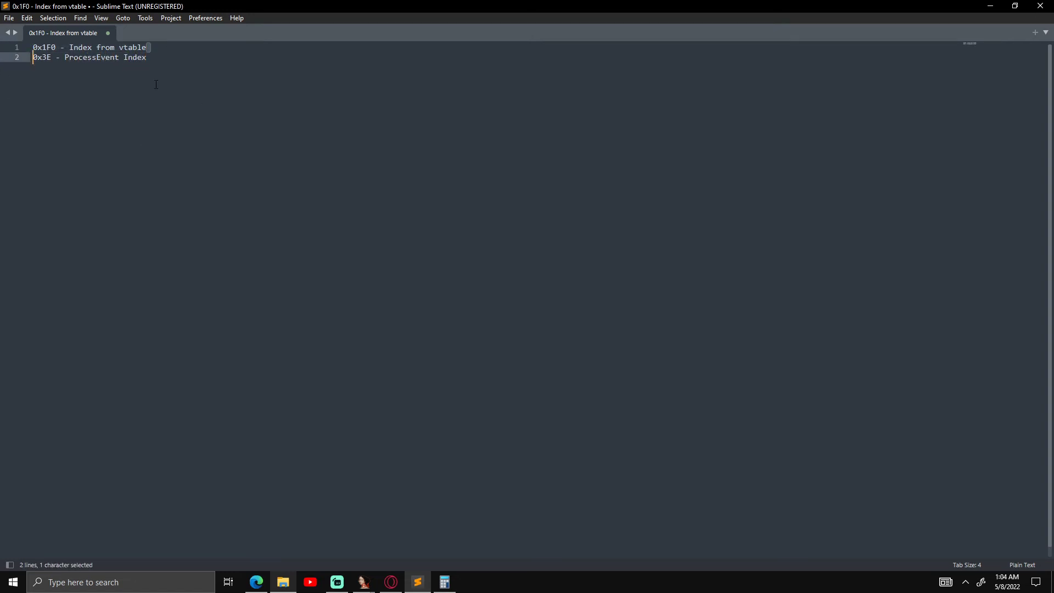